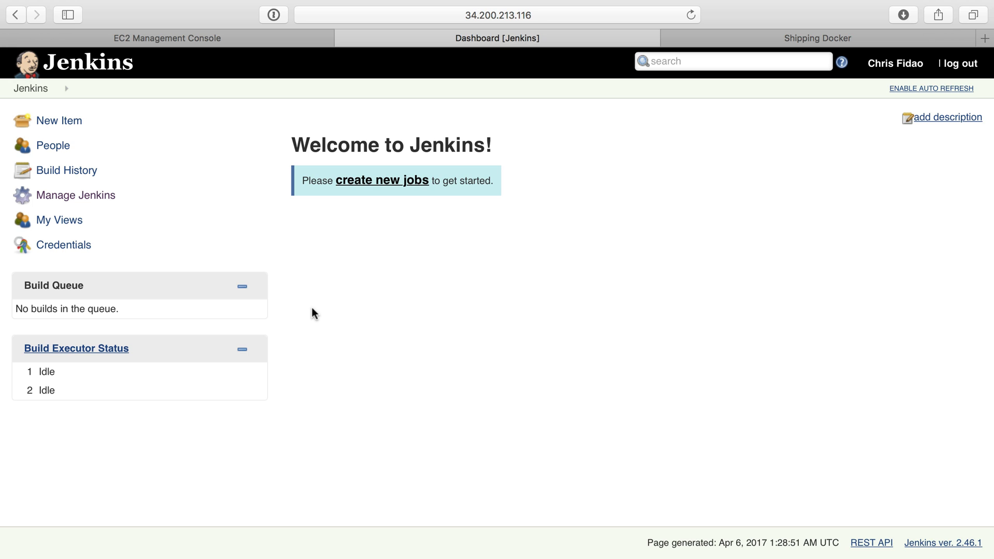
- From Manage Plugins' Available list, filter 'git' and install the GitHub Authentication plugin without restart
click(76, 194)
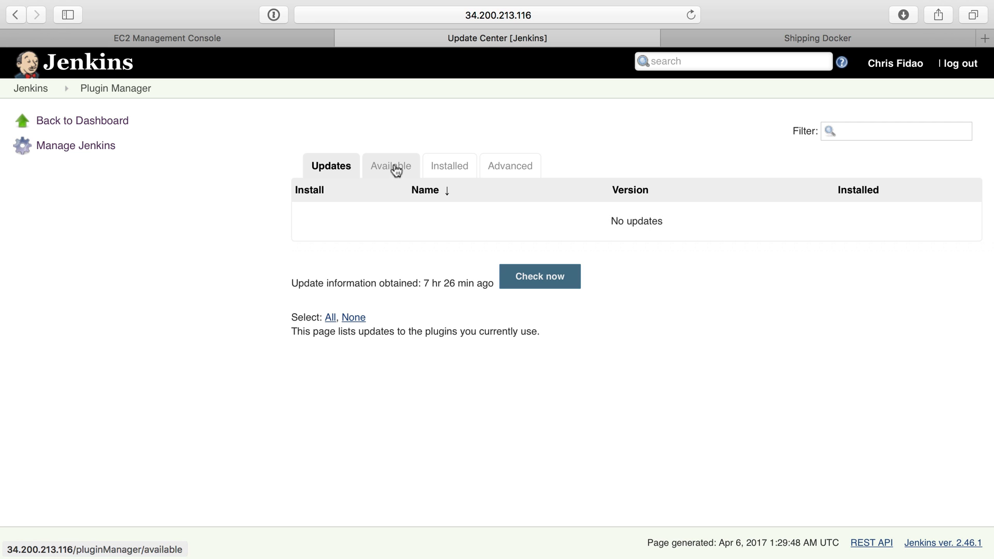
click(390, 166)
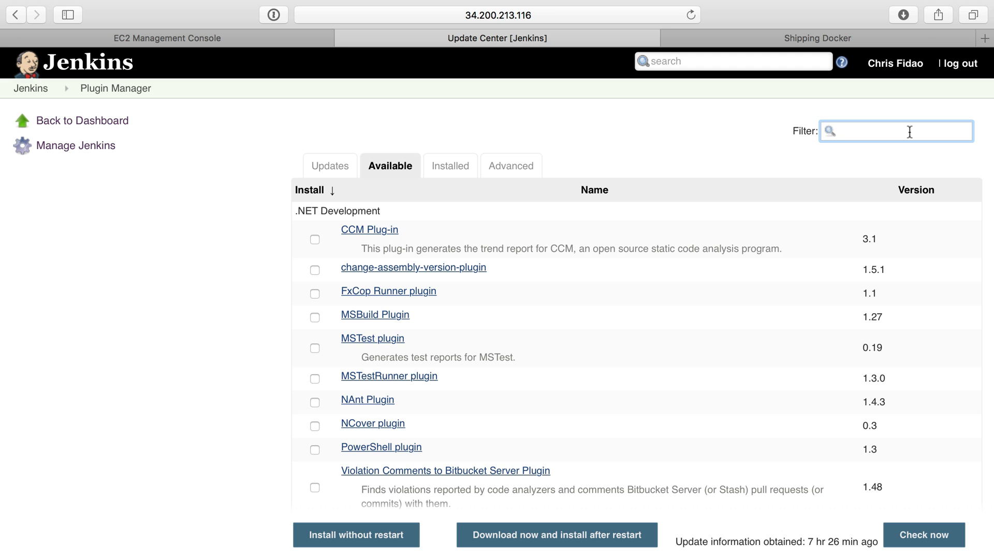
text(github)
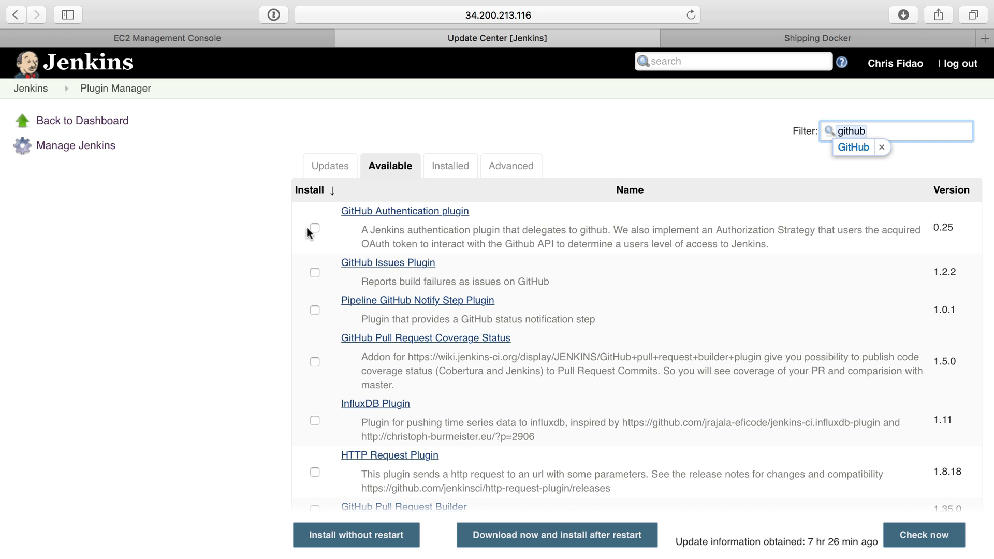
click(315, 228)
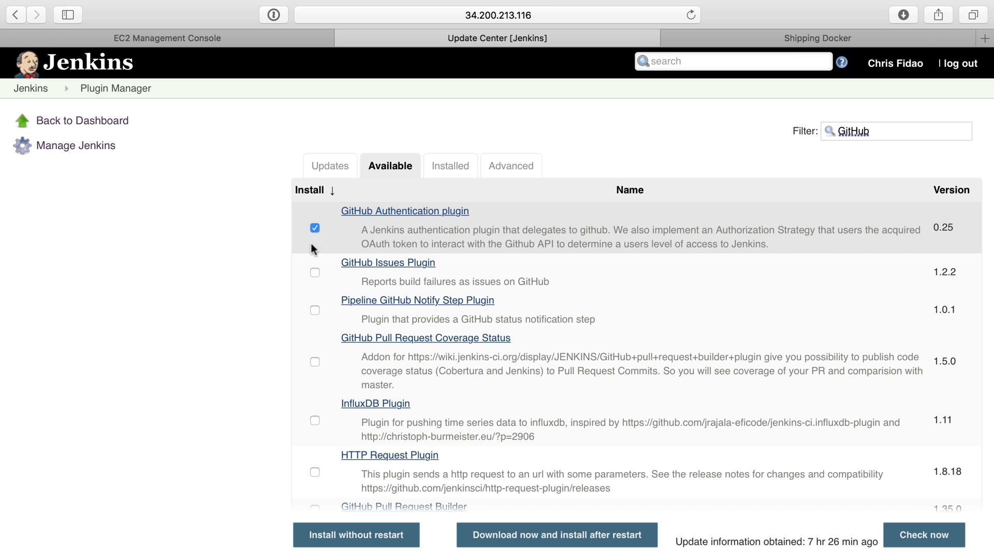
click(357, 535)
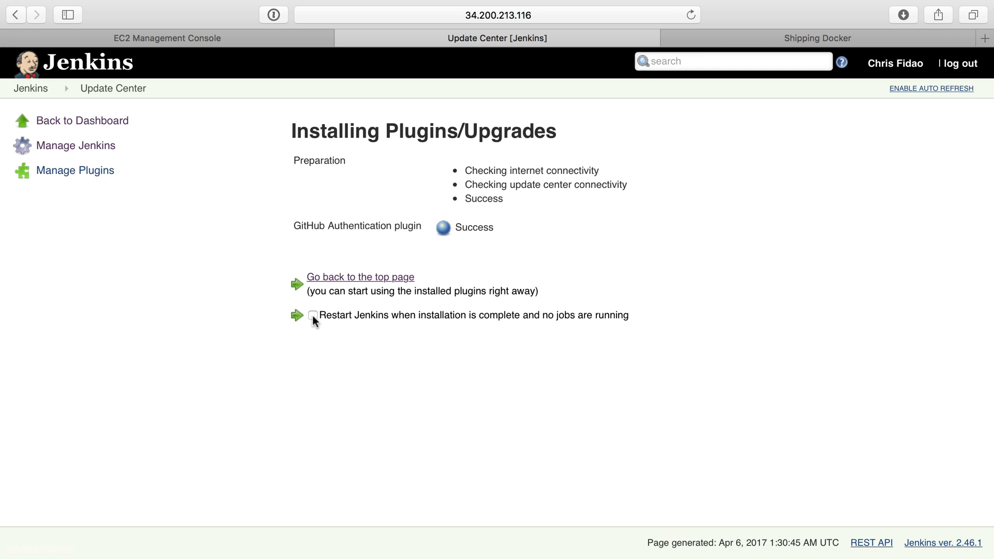
- Restart Jenkins when installation completes, then go to Configure Global Security
click(313, 315)
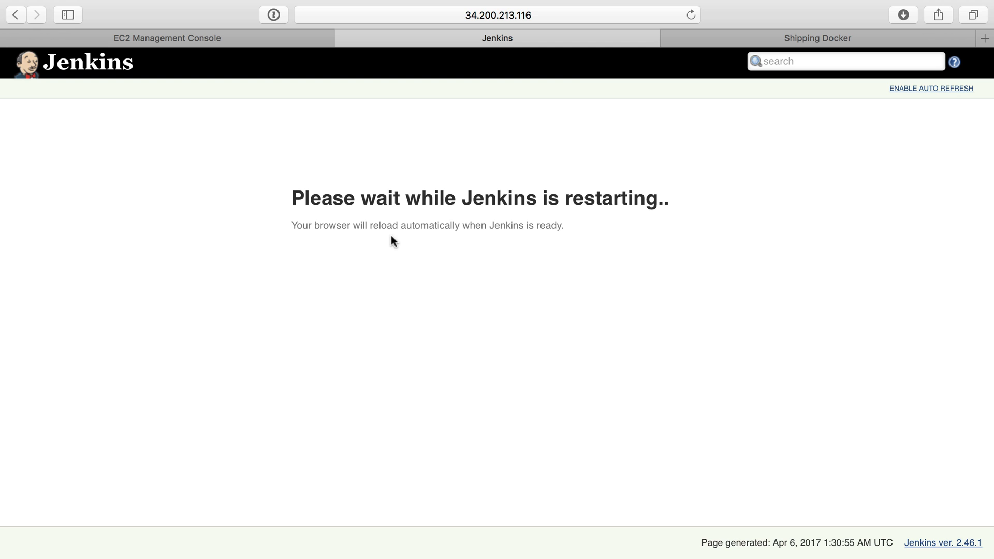
text(fi)
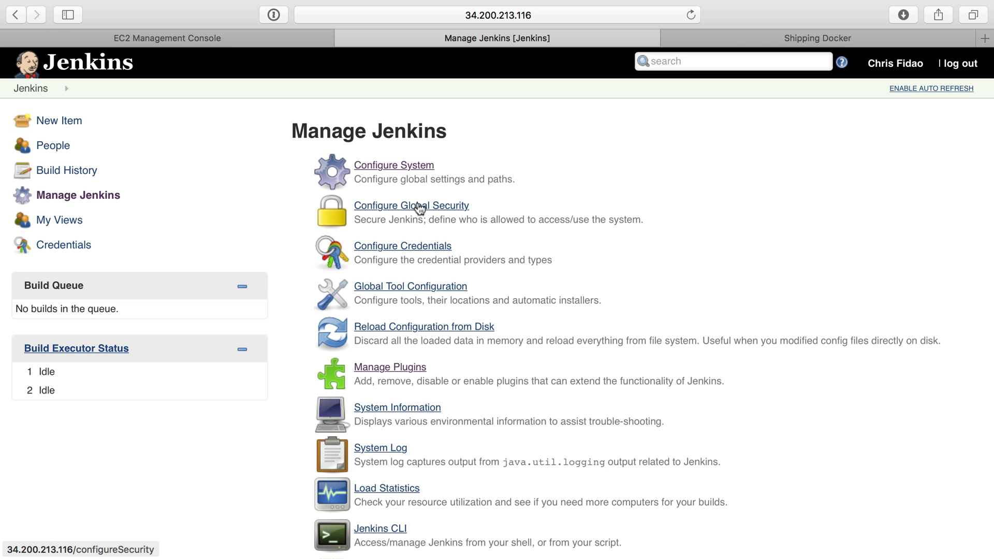
click(412, 205)
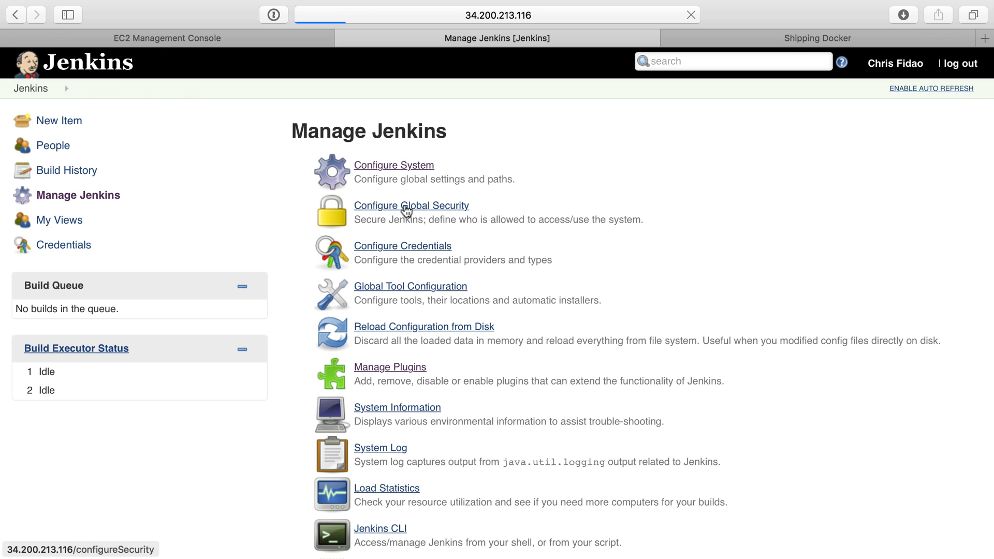
- Select the GitHub Authentication Plugin as the security realm, leaving the OAuth client fields empty
click(411, 205)
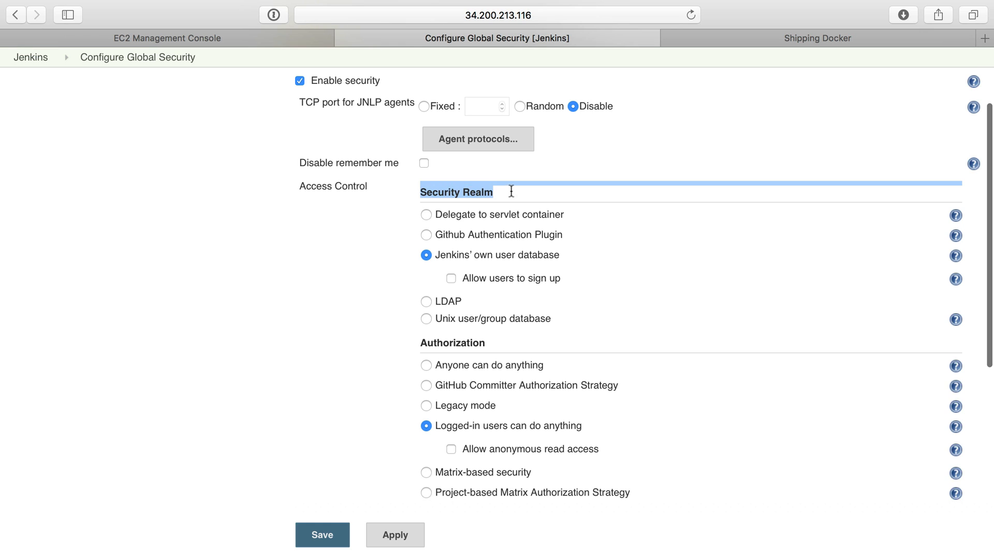
mouse_move(476, 259)
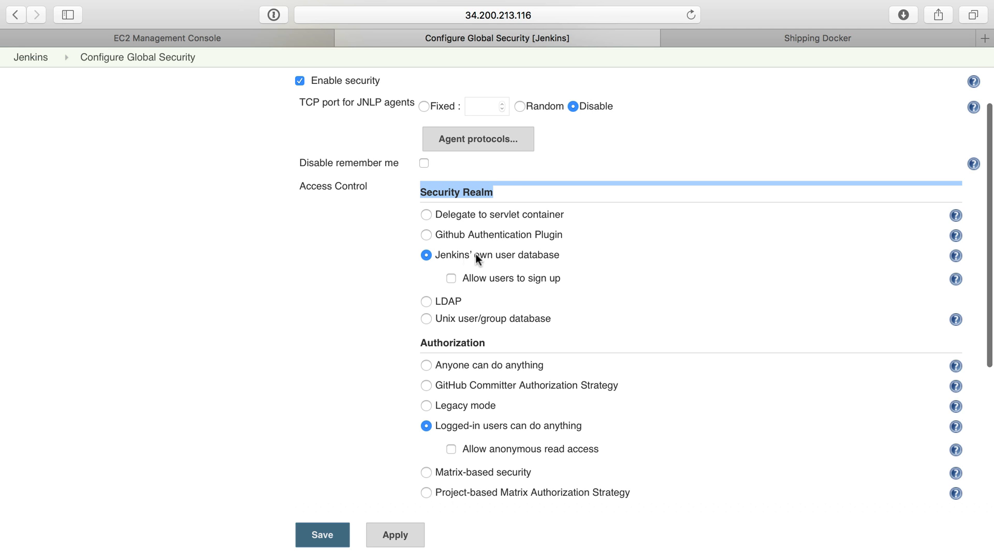
click(427, 235)
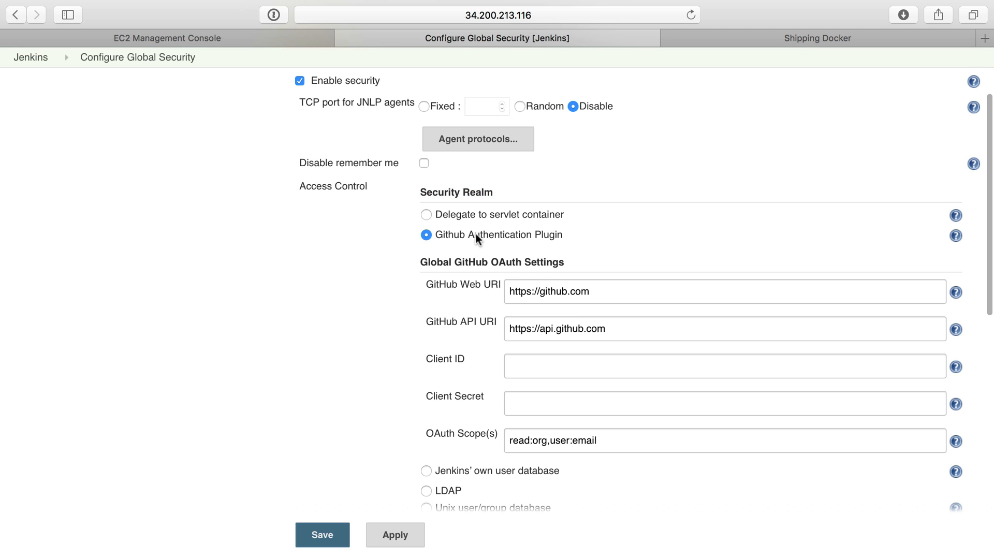
scroll(down, 3)
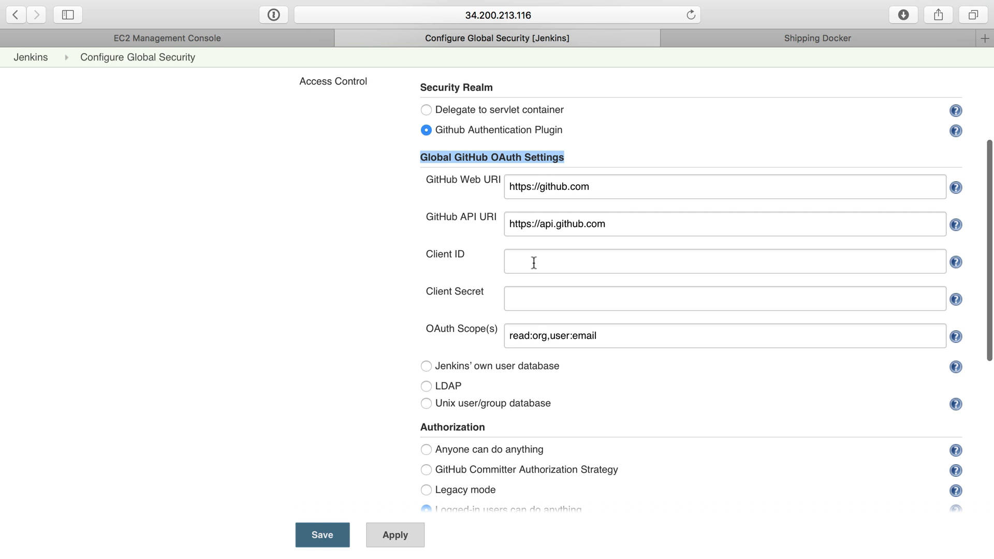
click(724, 298)
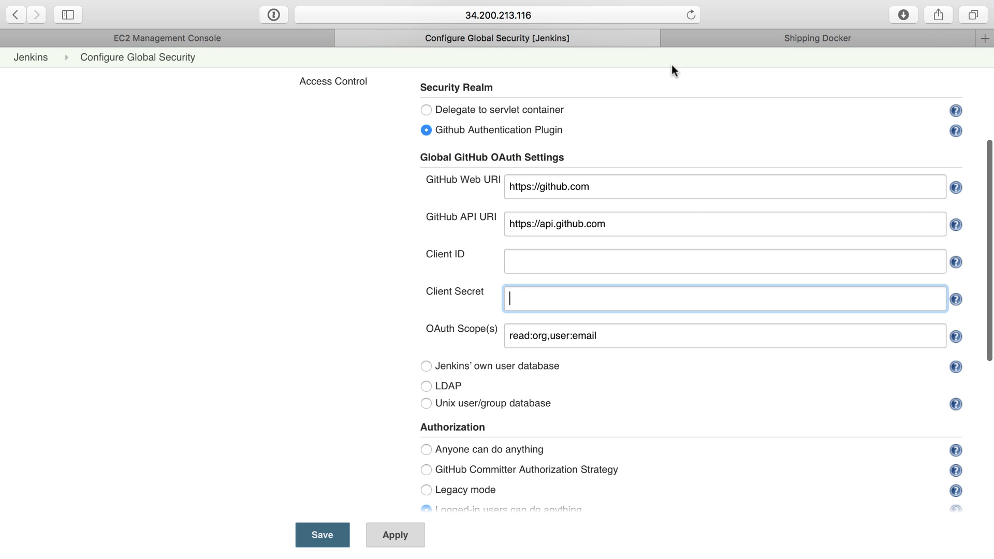
- On GitHub, go to the Shipping Docker organization's settings and its OAuth applications list
click(818, 39)
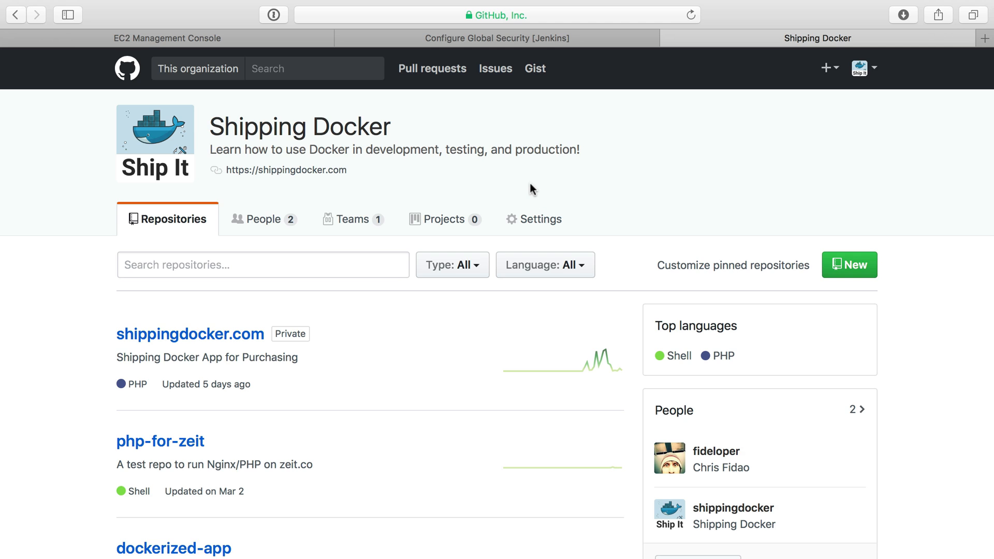
mouse_move(526, 218)
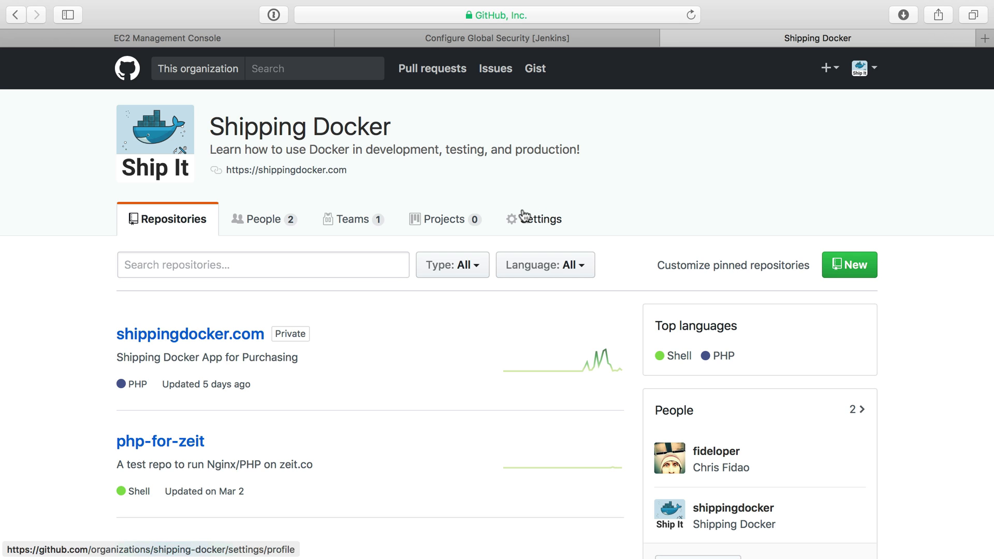
mouse_move(524, 218)
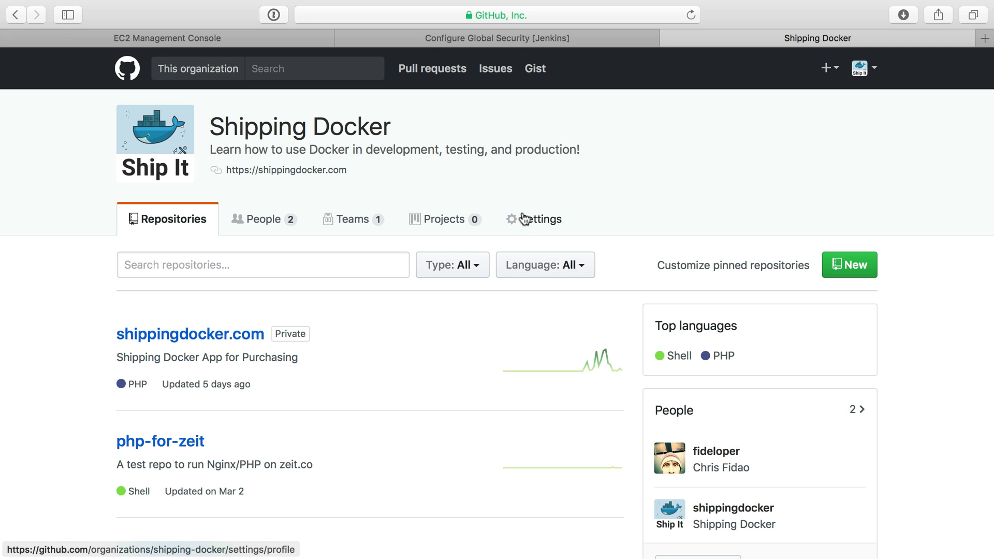
mouse_move(526, 218)
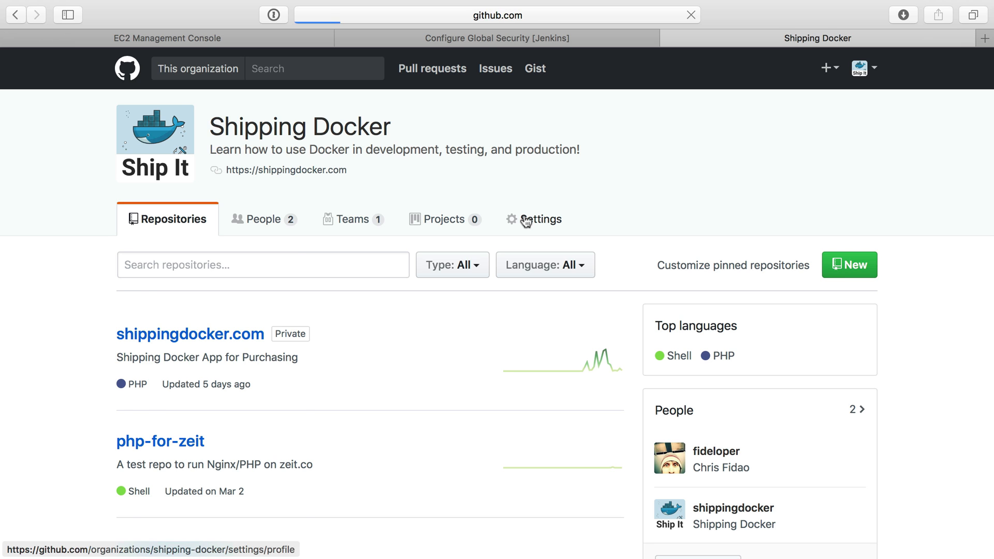
click(539, 219)
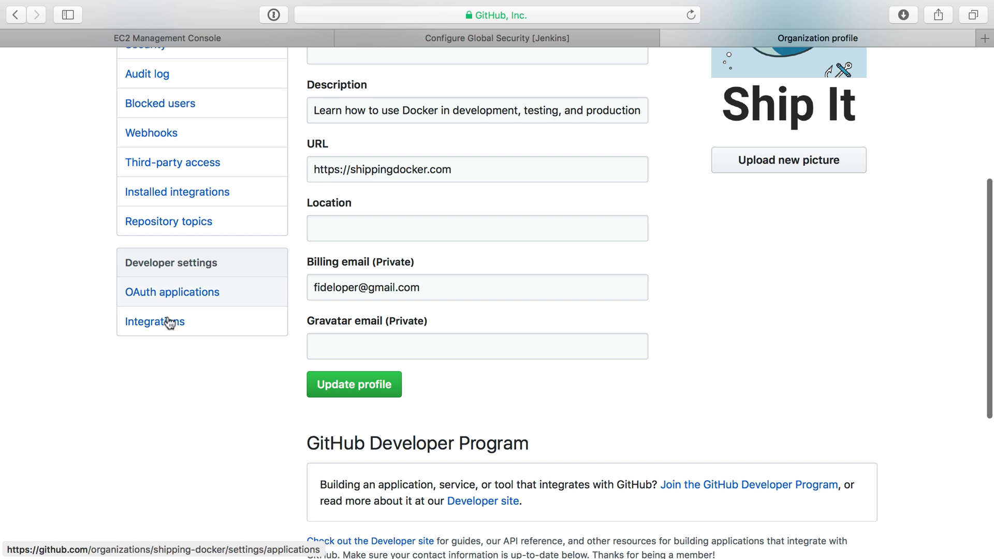
scroll(up, 3)
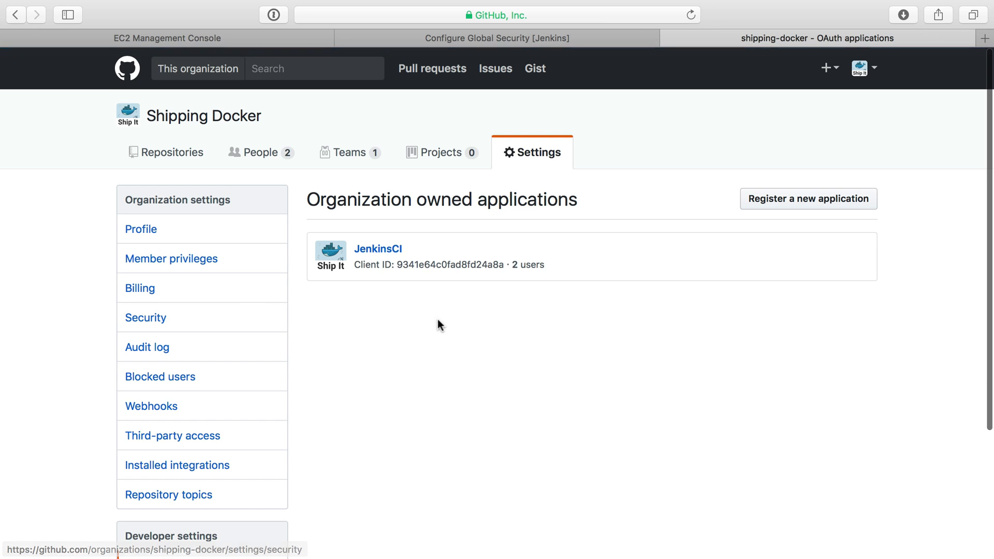
mouse_move(423, 271)
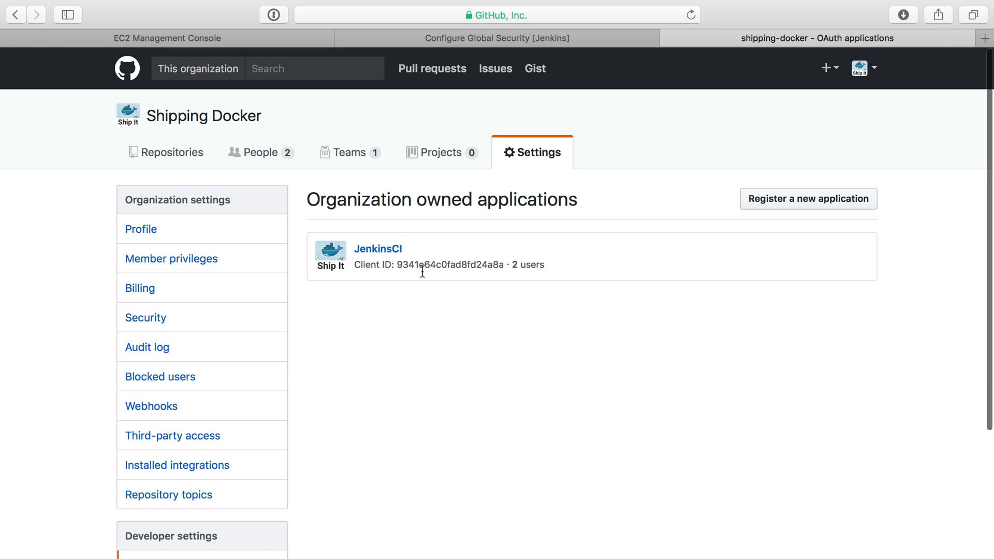
mouse_move(386, 263)
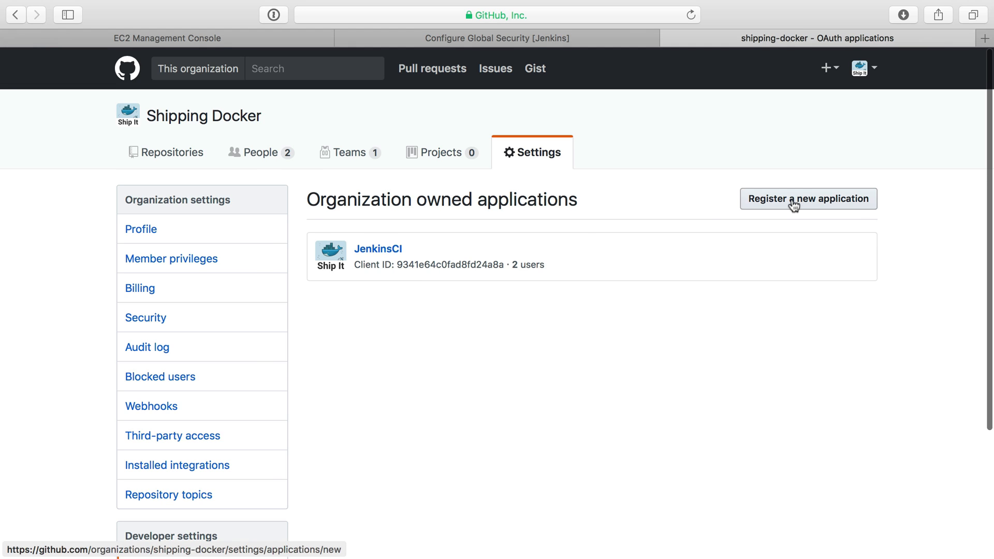
click(808, 198)
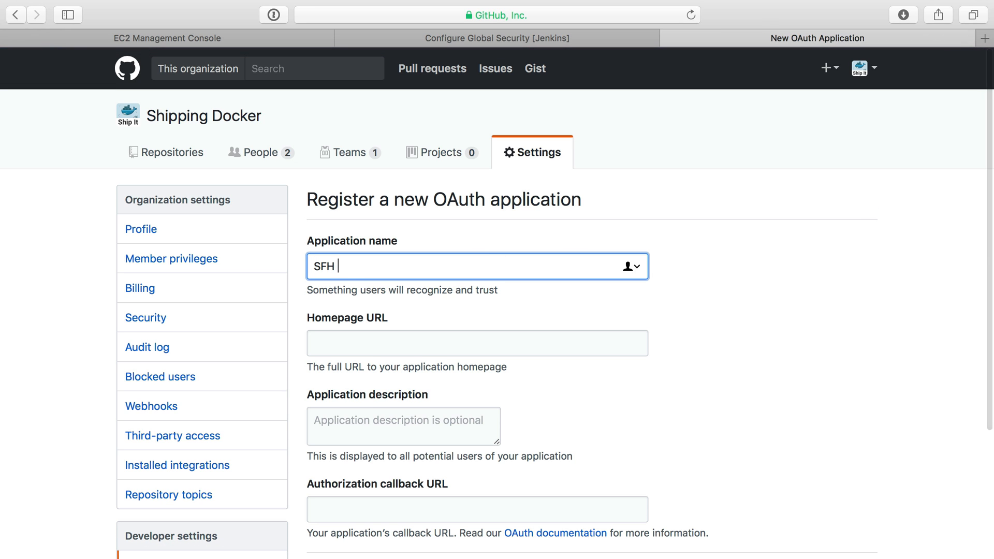
text(Jenkins Site)
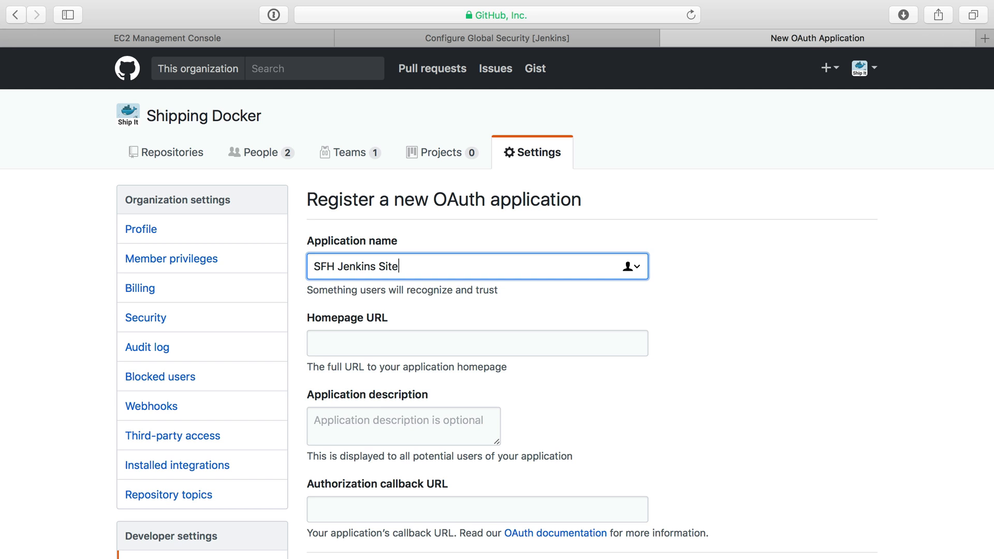
text(http://shippingdocker.com)
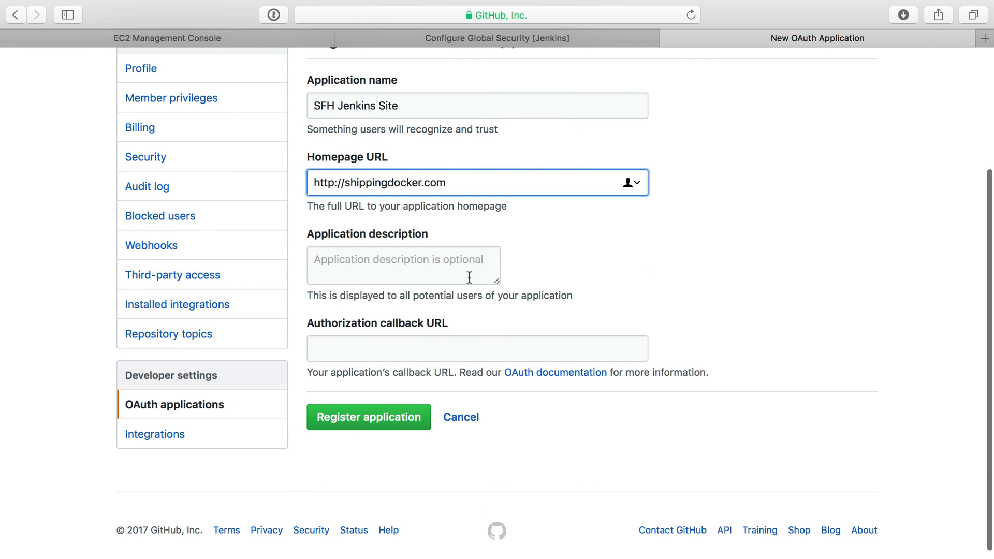
click(477, 348)
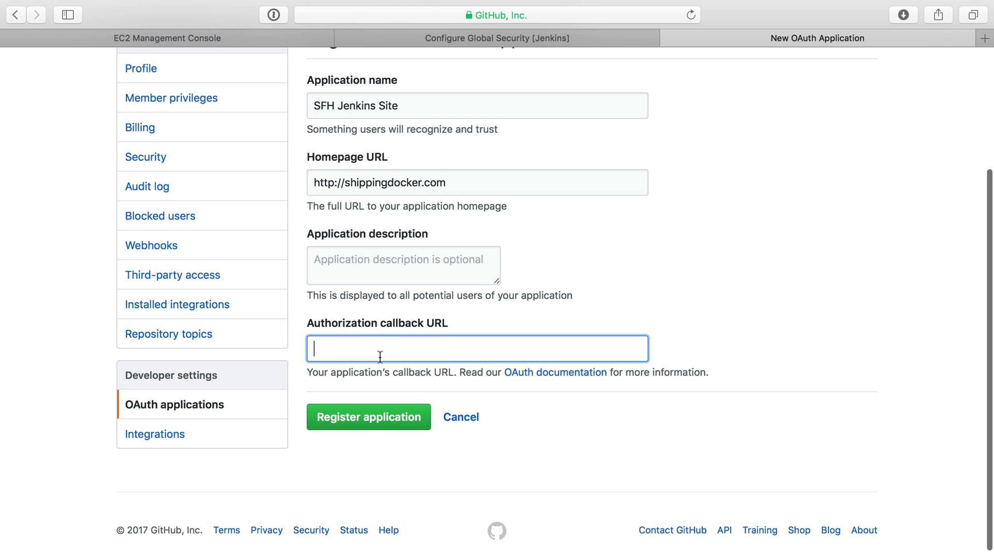
- Copy the EC2 instance's public IP 34.200.213.116 into the callback URL .../securityRealm/finishLogin
click(167, 38)
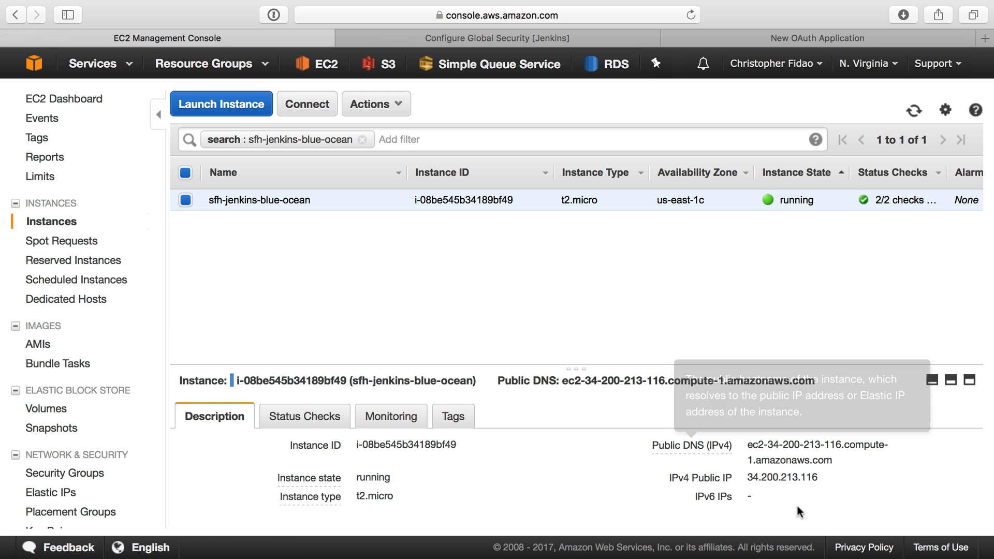
double_click(782, 476)
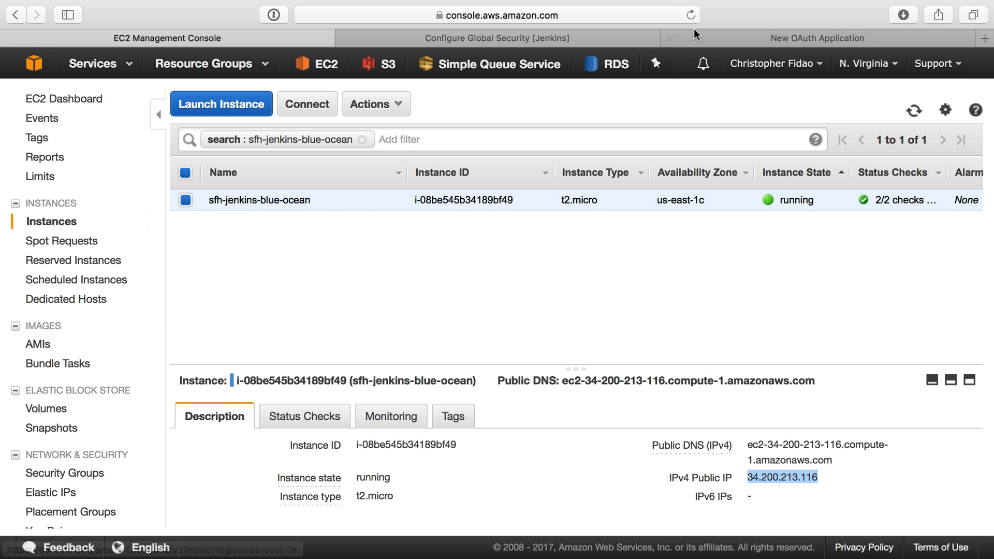
click(817, 37)
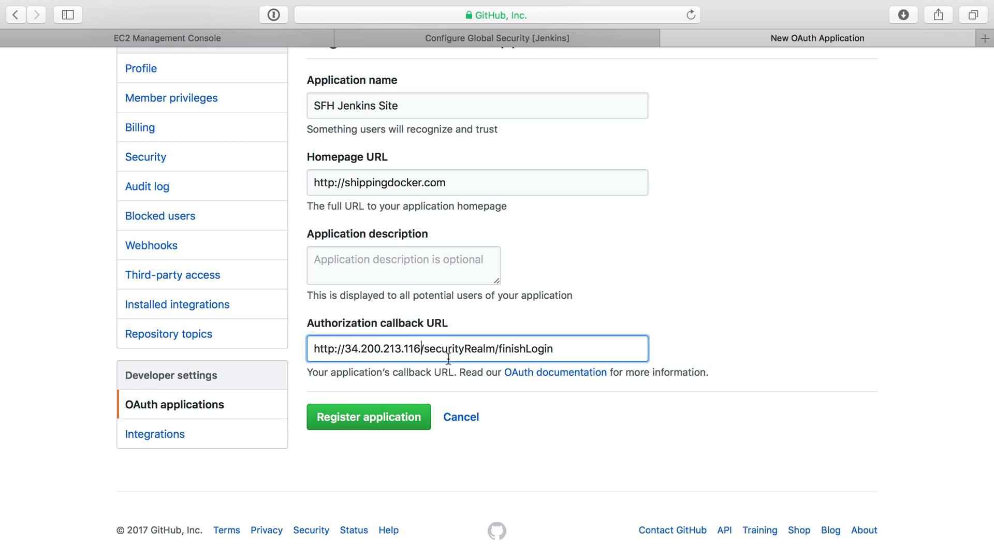
double_click(516, 349)
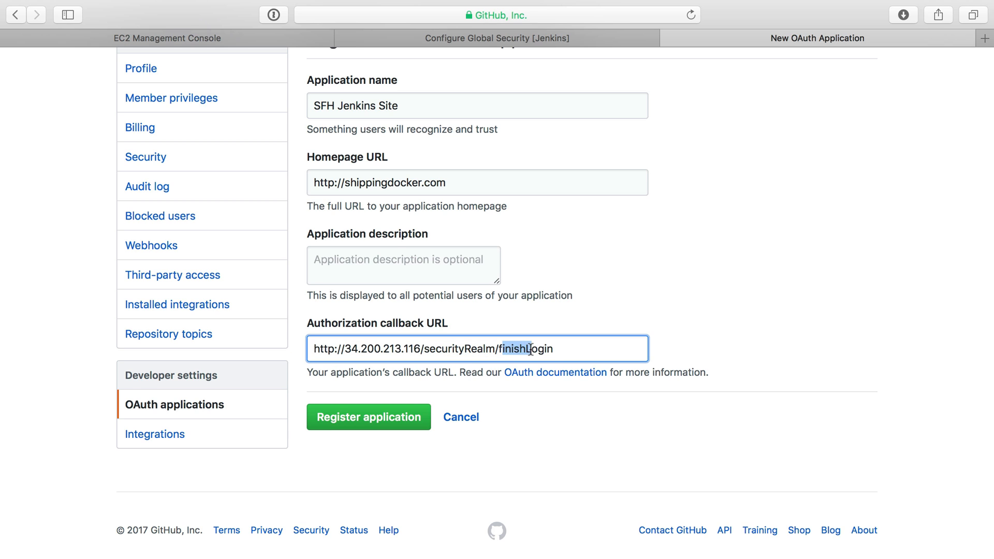
drag(529, 349, 425, 348)
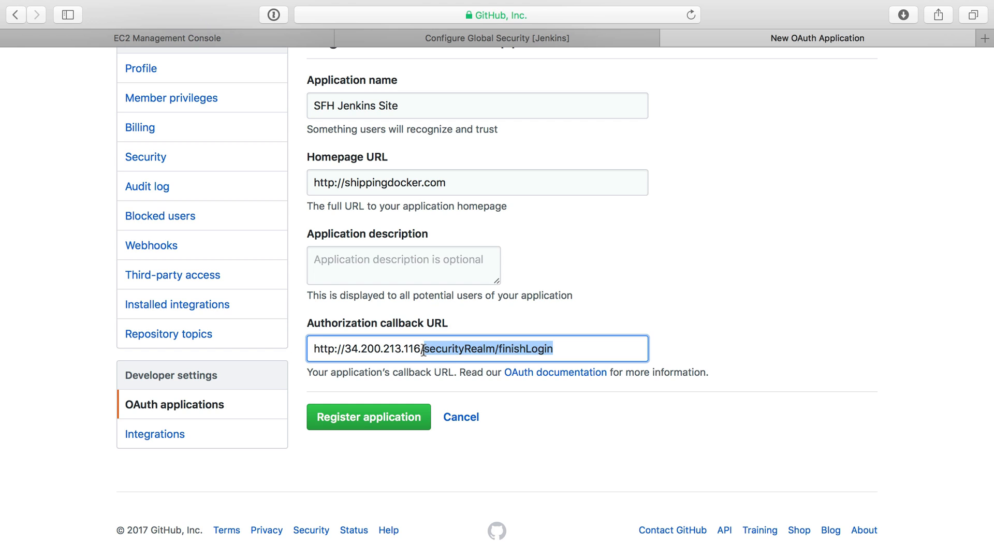
mouse_move(389, 349)
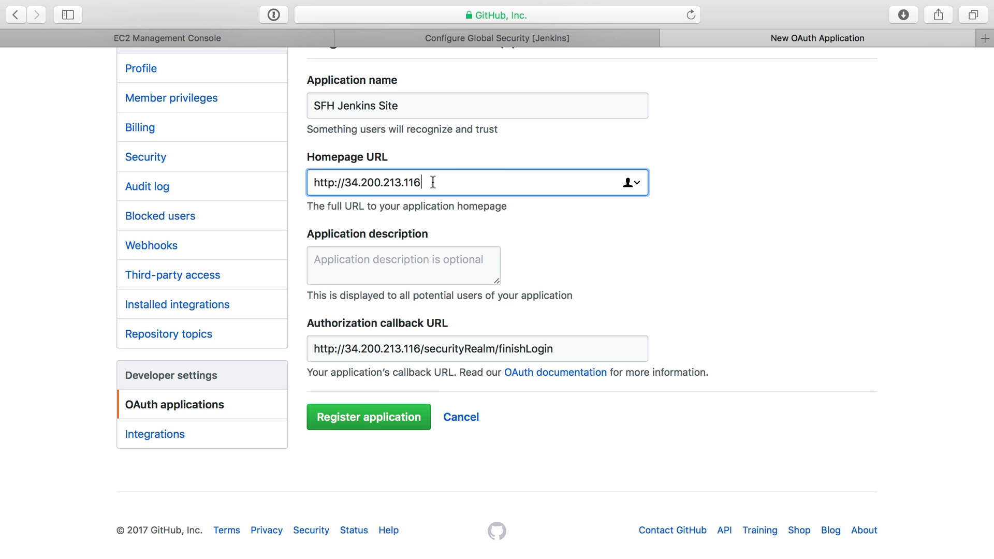
click(369, 418)
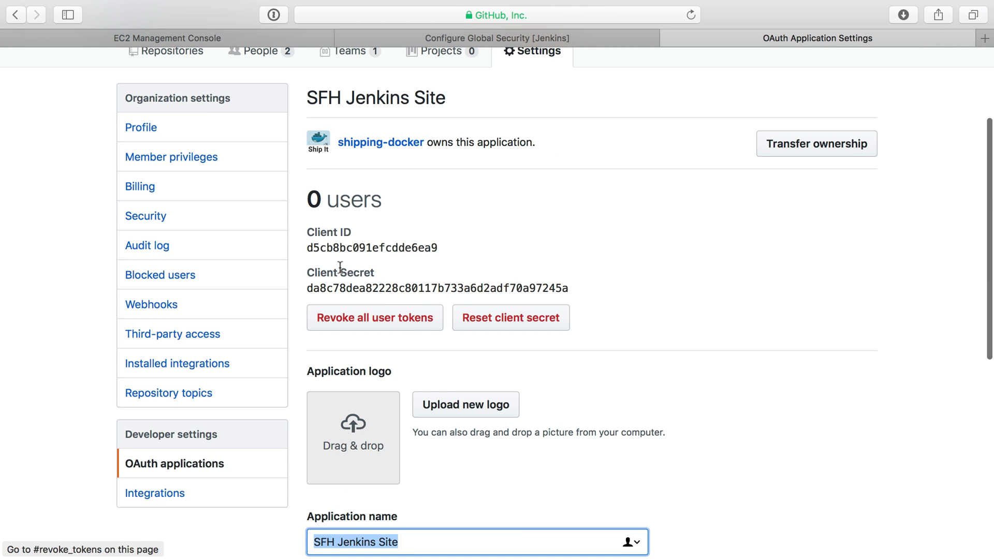
- Copy the application's client ID into Jenkins' Global GitHub OAuth Settings
double_click(372, 248)
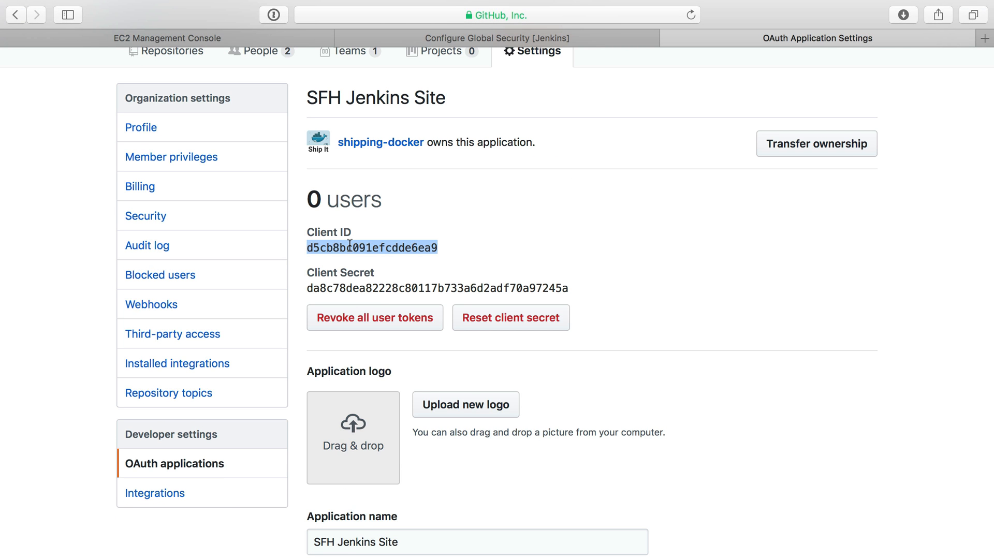
click(499, 38)
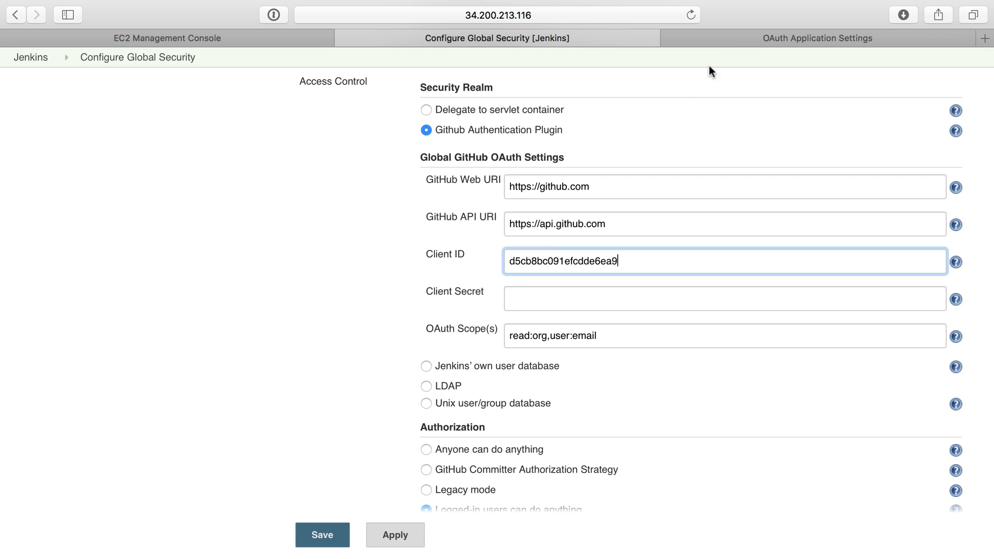
mouse_move(495, 286)
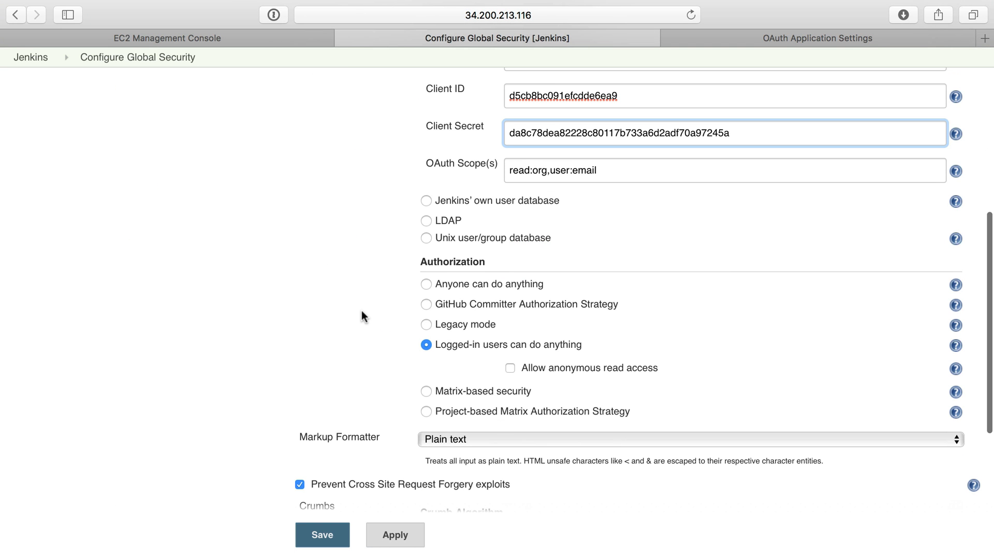
mouse_move(456, 310)
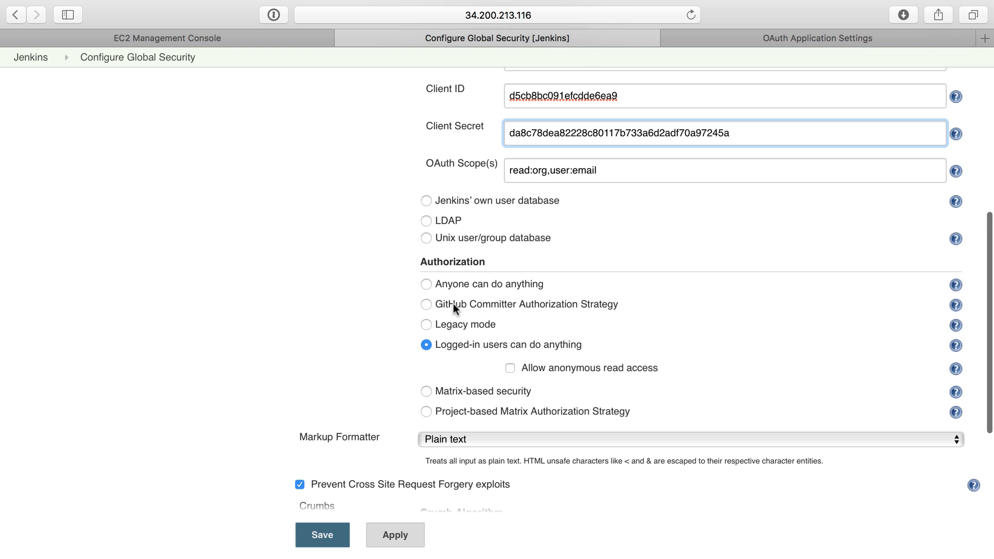
mouse_move(553, 312)
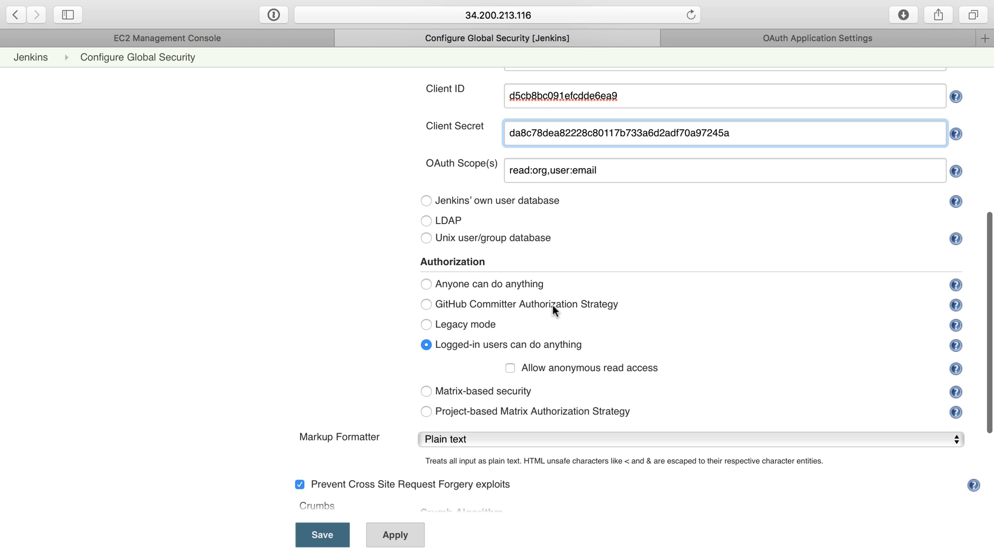
- Choose GitHub Committer Authorization Strategy with admin users fideloper and shippingdocker
click(426, 303)
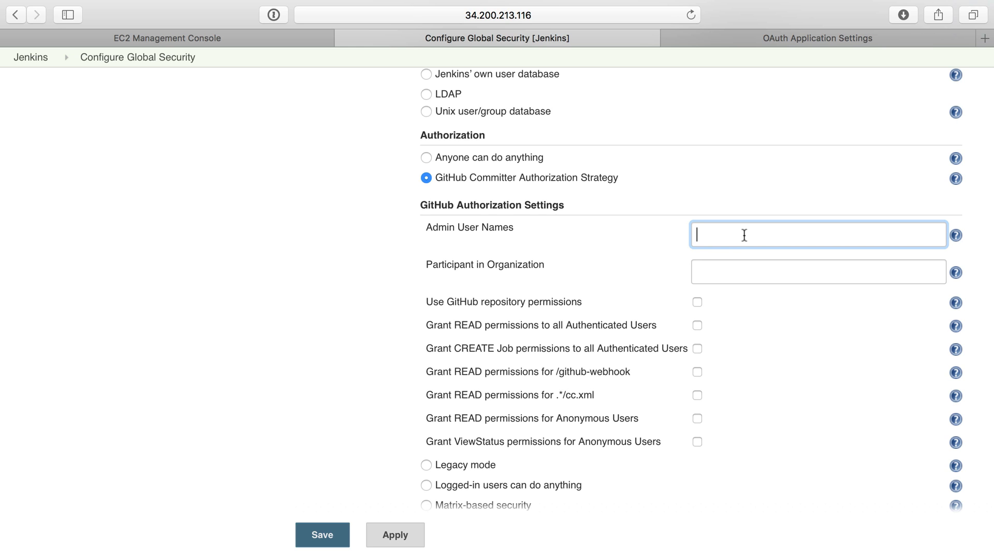
text(fideloper,)
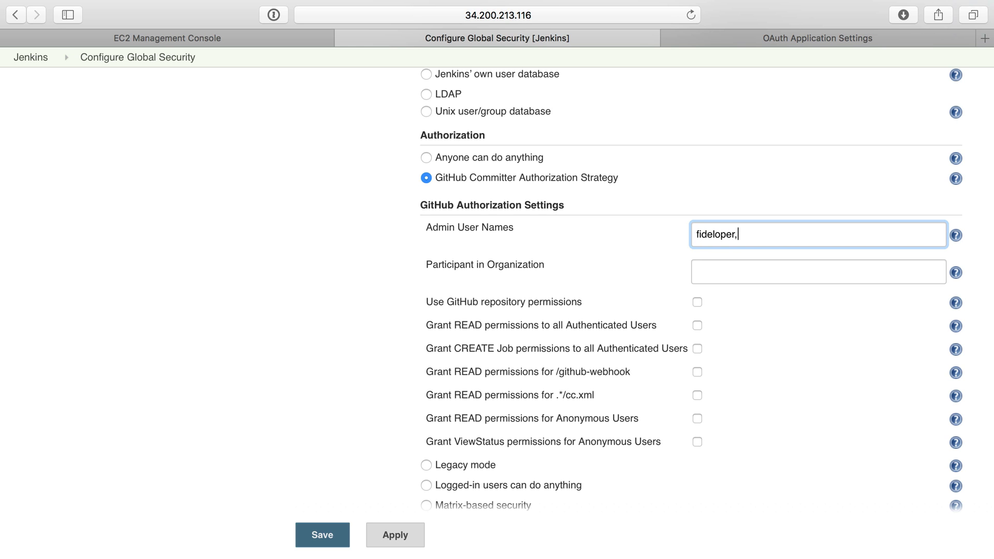
text(shippingdocker)
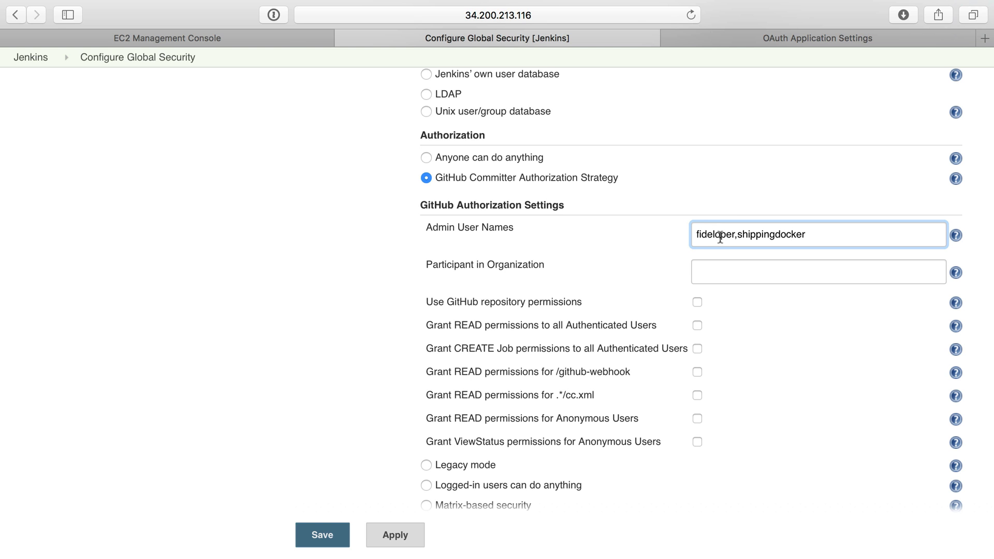
click(817, 38)
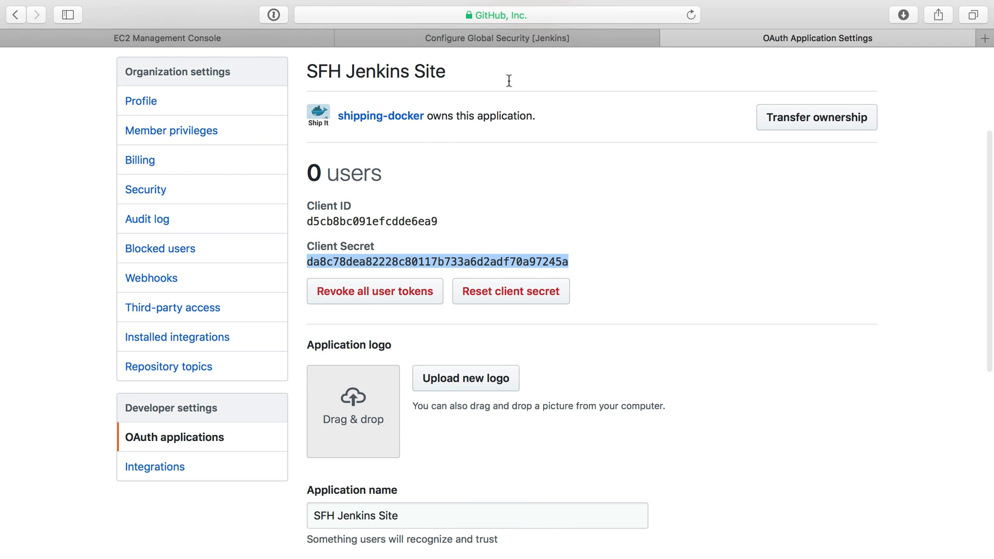
click(497, 38)
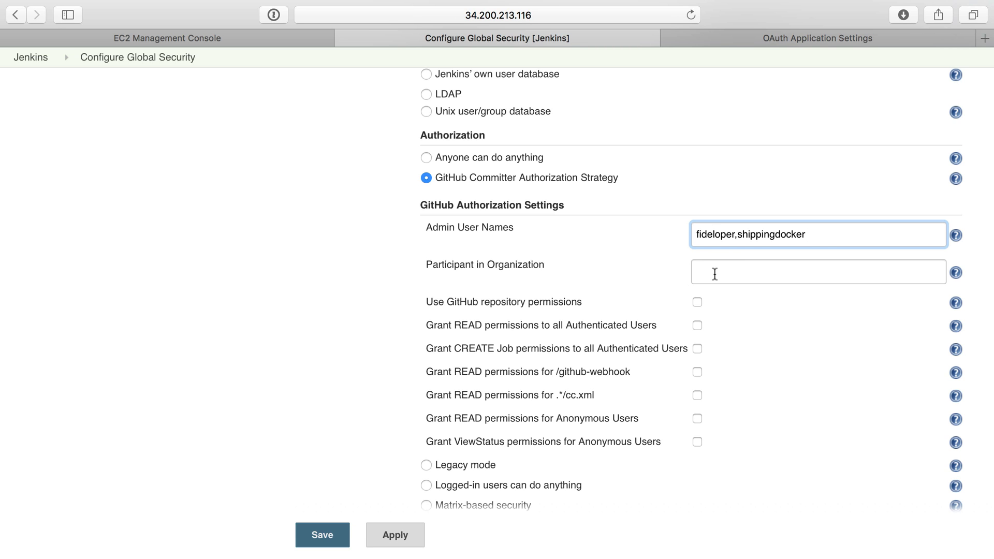
- Set participant organization shipping-docker, grant READ for /github-webhook, and save
text(shipping)
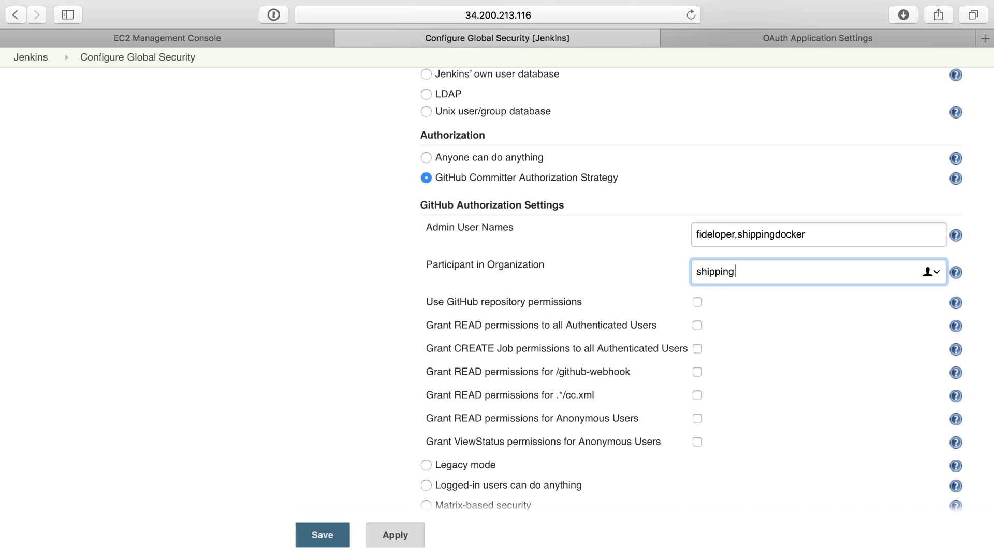
text(-docker)
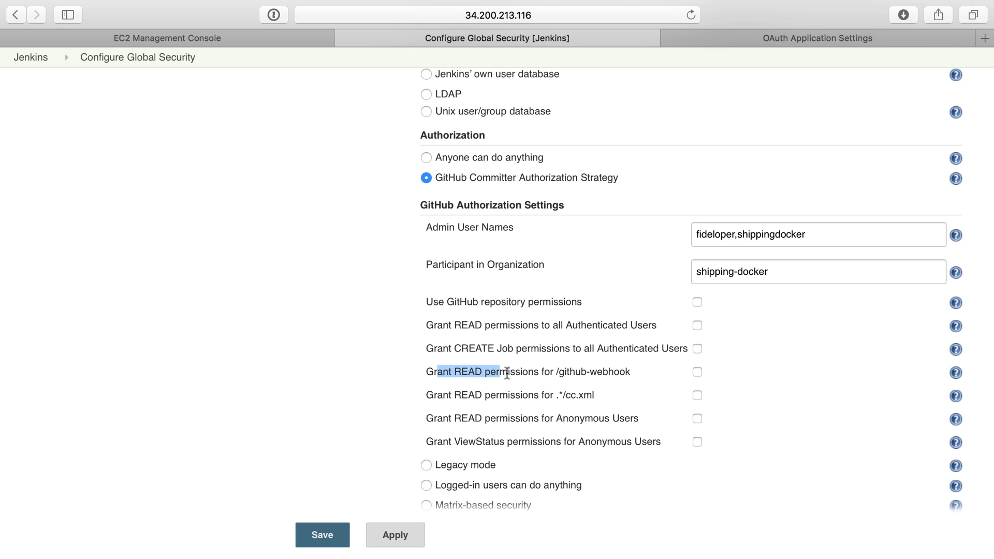
click(697, 372)
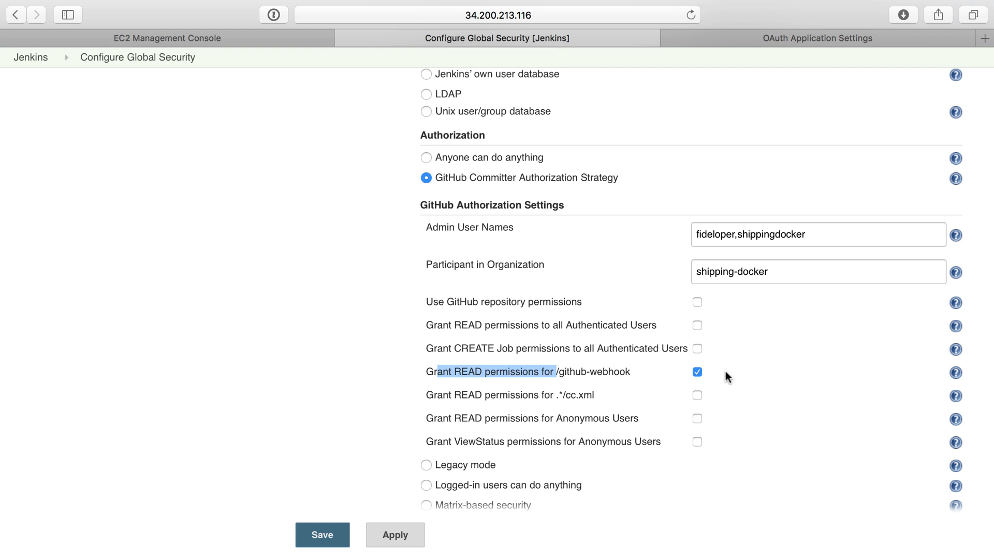
scroll(down, 3)
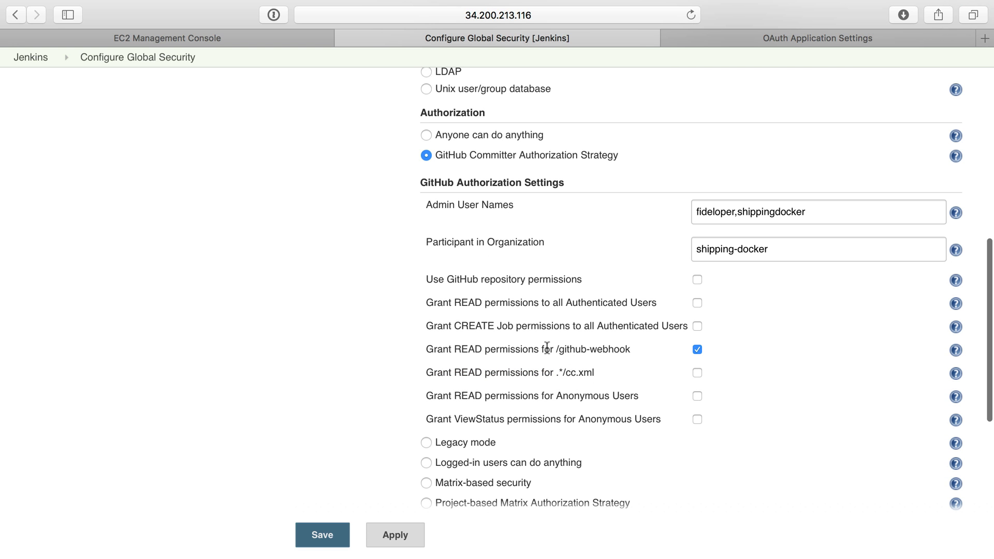
scroll(down, 3)
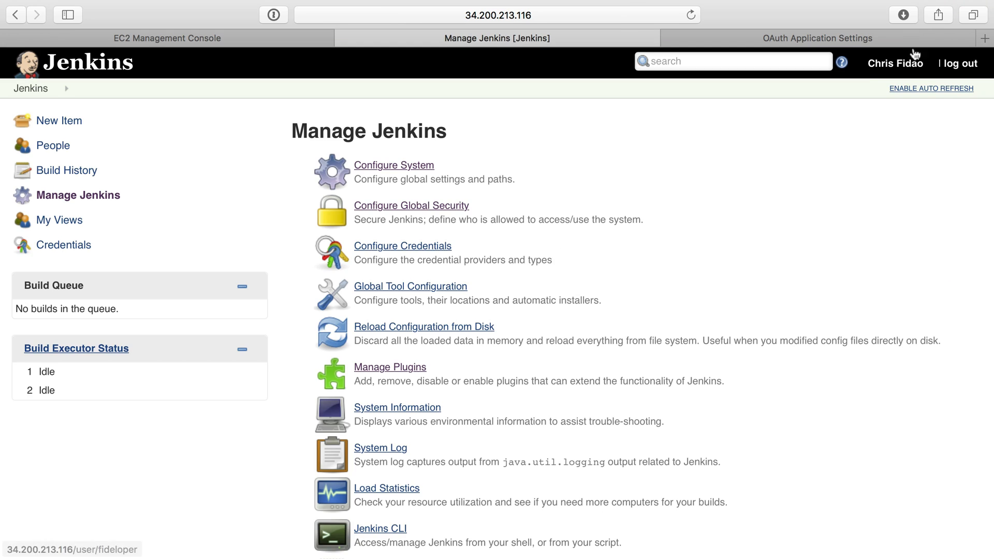
- Log out, log back in via GitHub and authorize the SFH Jenkins Site application to reach the dashboard
click(959, 64)
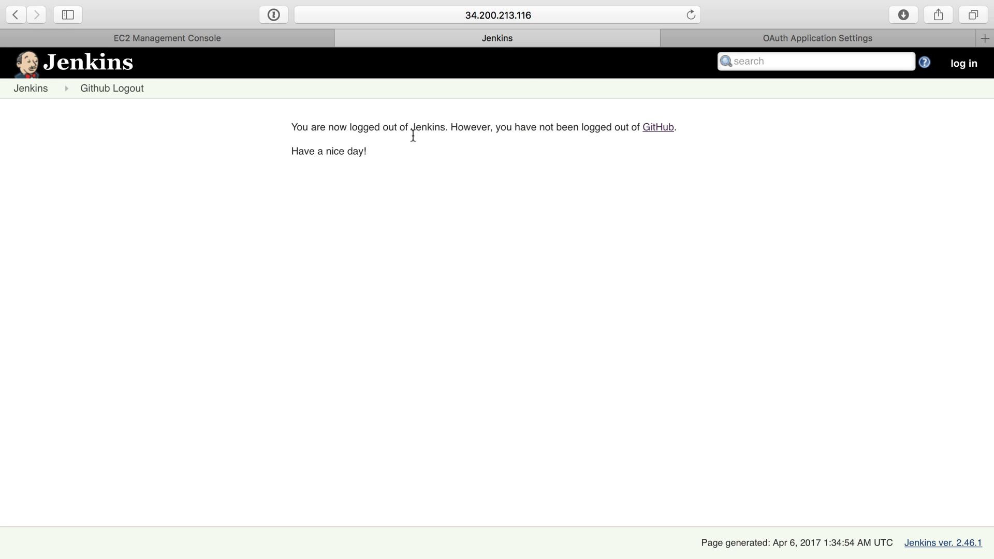
click(658, 127)
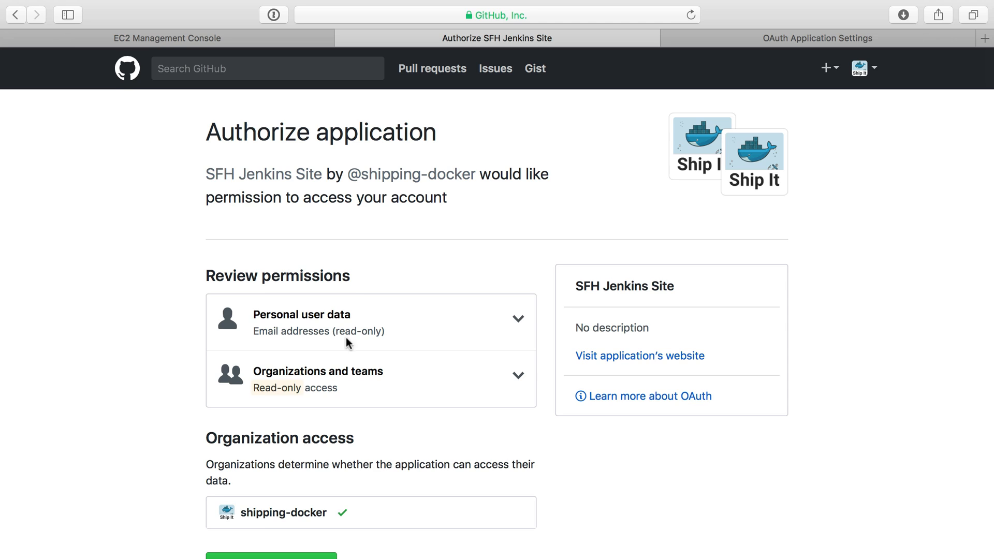
scroll(down, 3)
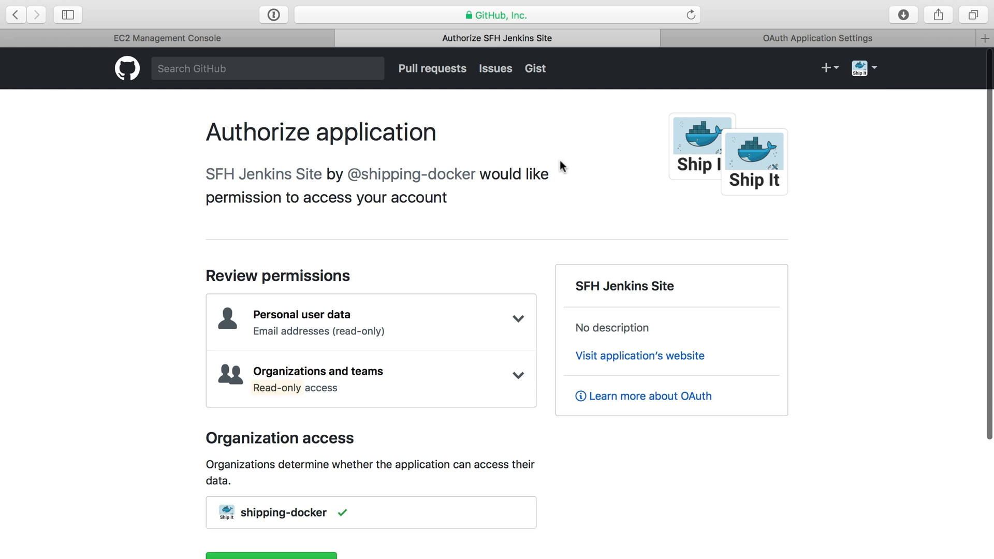
mouse_move(530, 245)
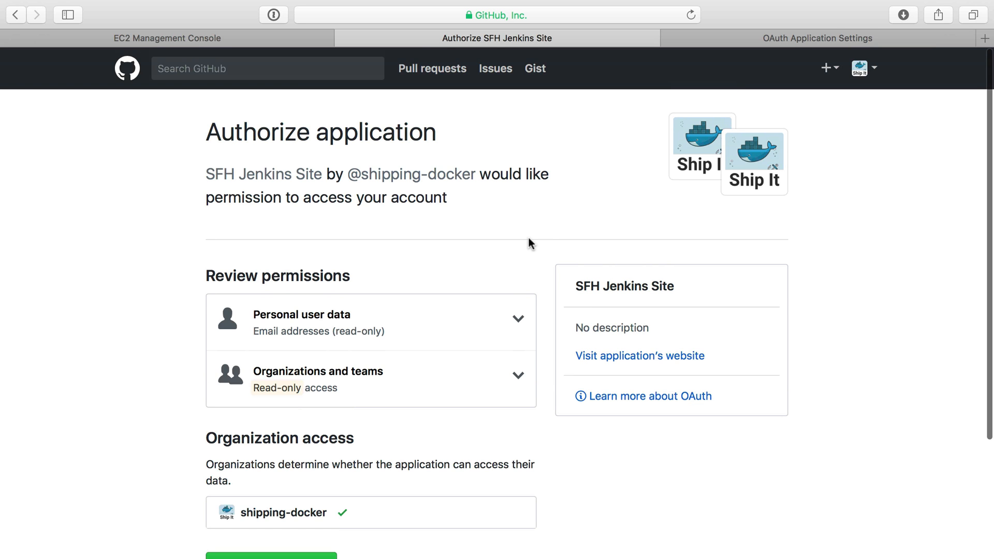
mouse_move(522, 265)
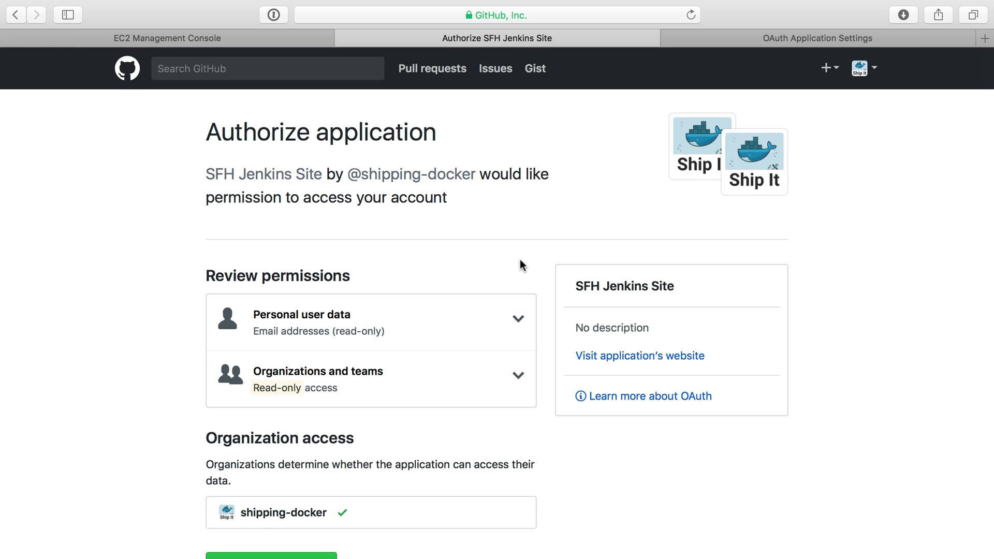
scroll(down, 3)
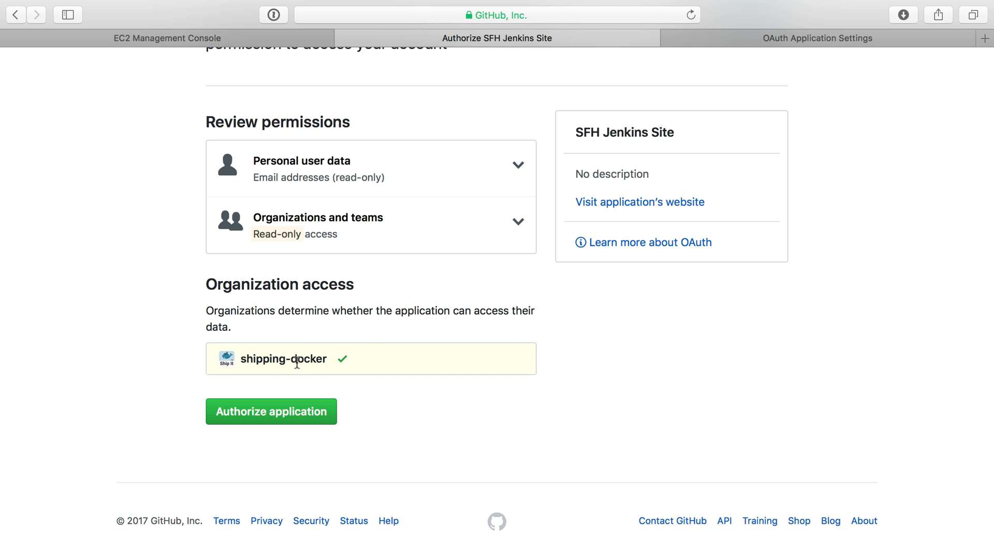
mouse_move(283, 328)
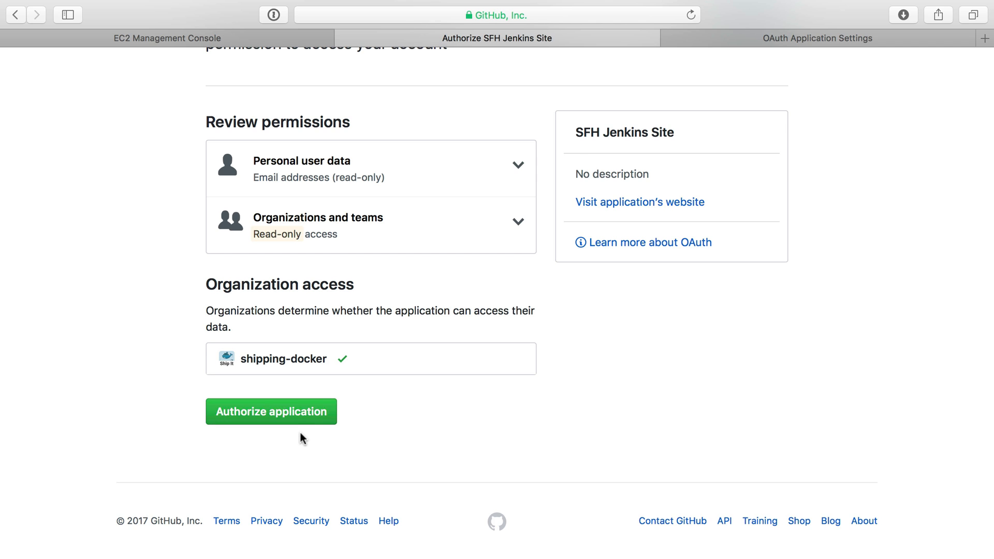
mouse_move(278, 411)
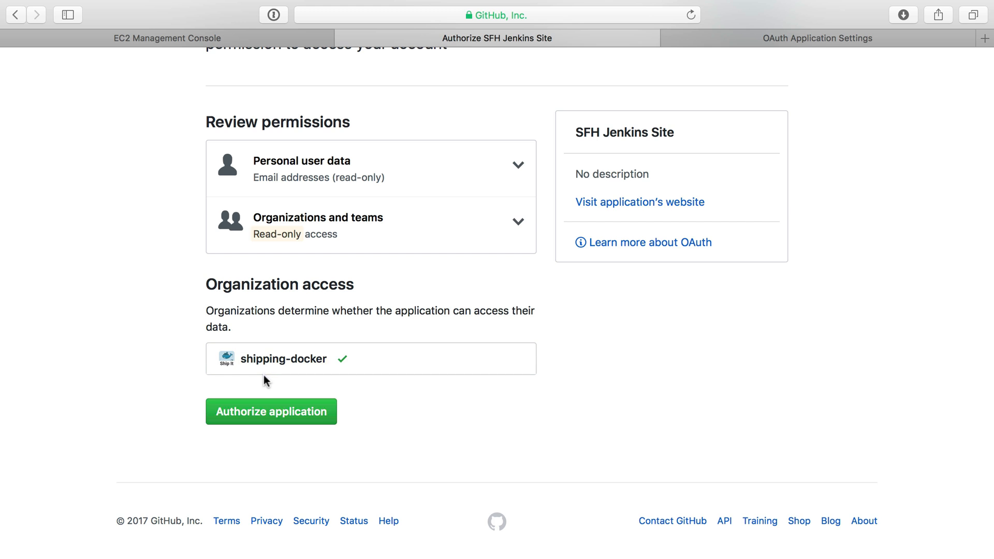
click(270, 411)
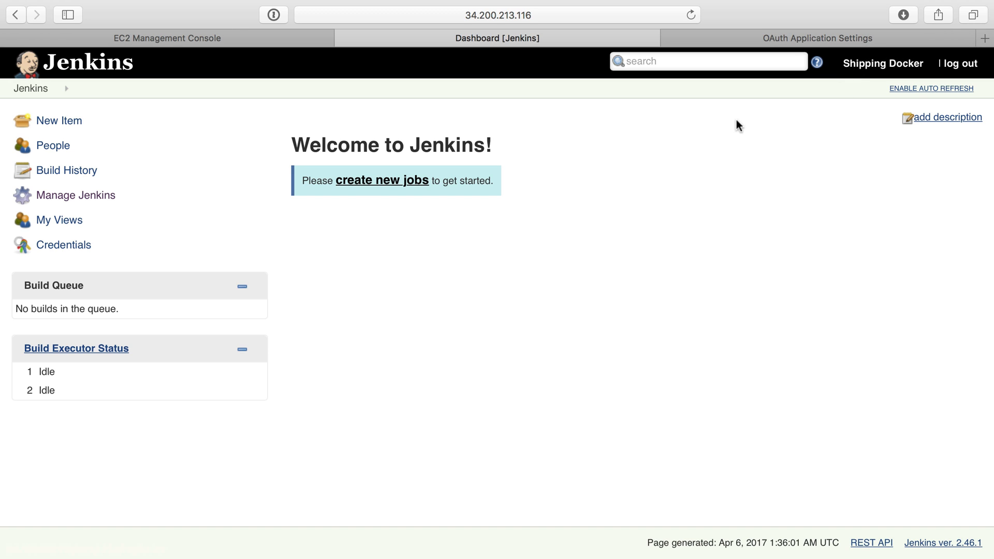
click(817, 38)
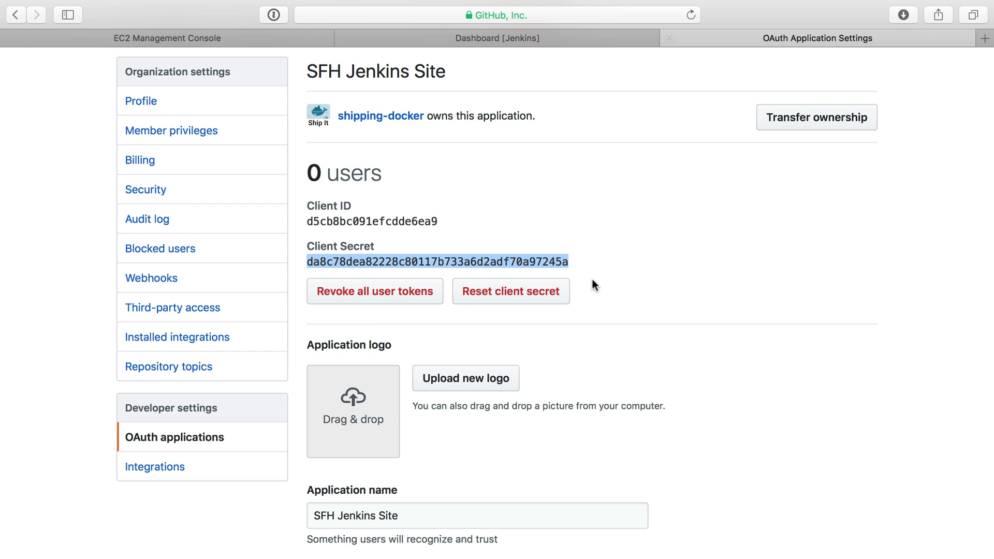
click(497, 38)
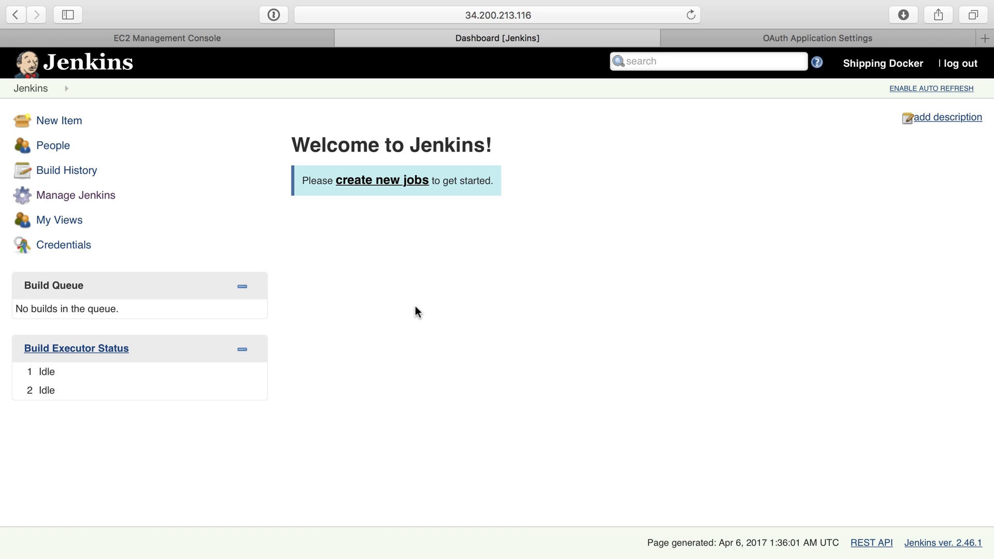
mouse_move(417, 313)
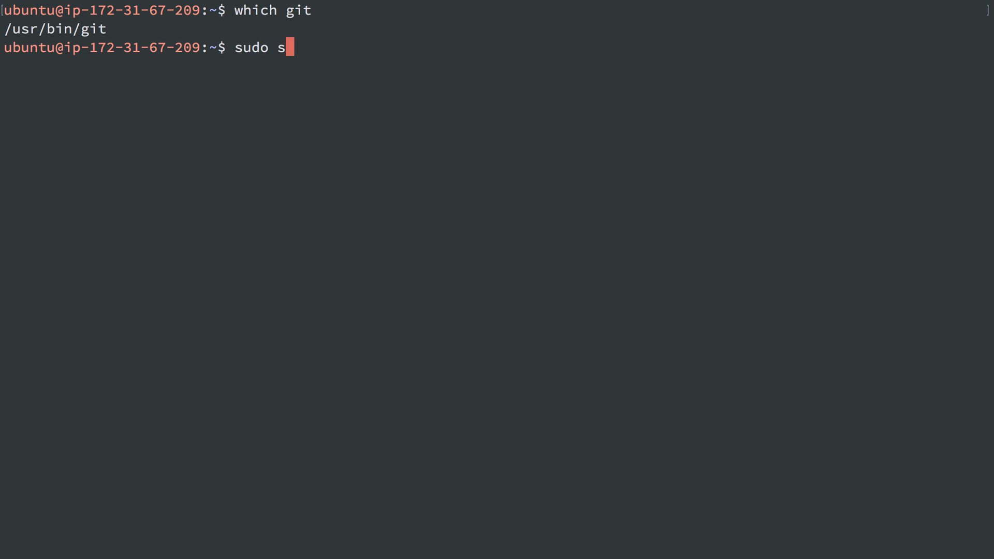
- As the jenkins user, try cloning shipping-docker/shippingdocker.com over SSH, answering yes to the host prompt
text(u jenkins)
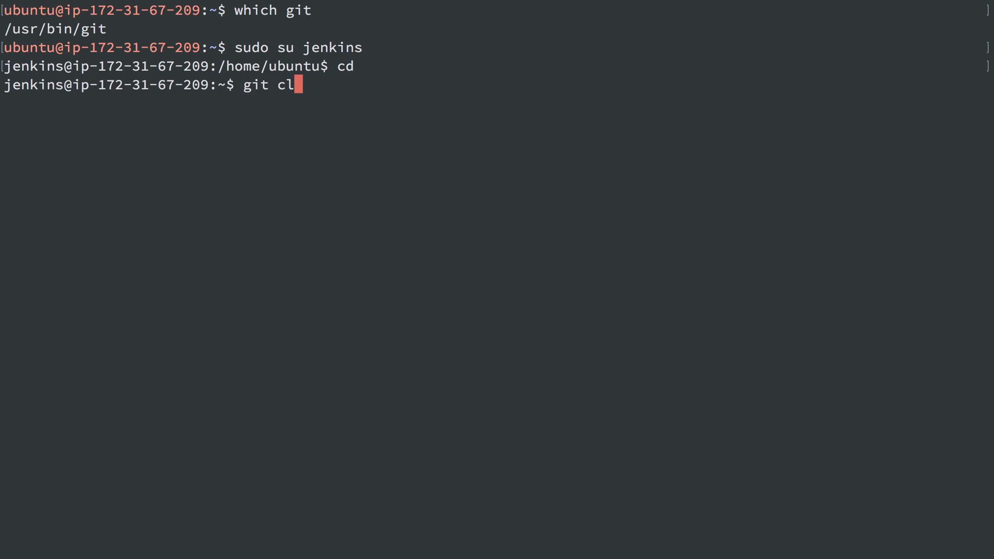
text(one git@github.com:shipping-docker/shippingdocker.com.git)
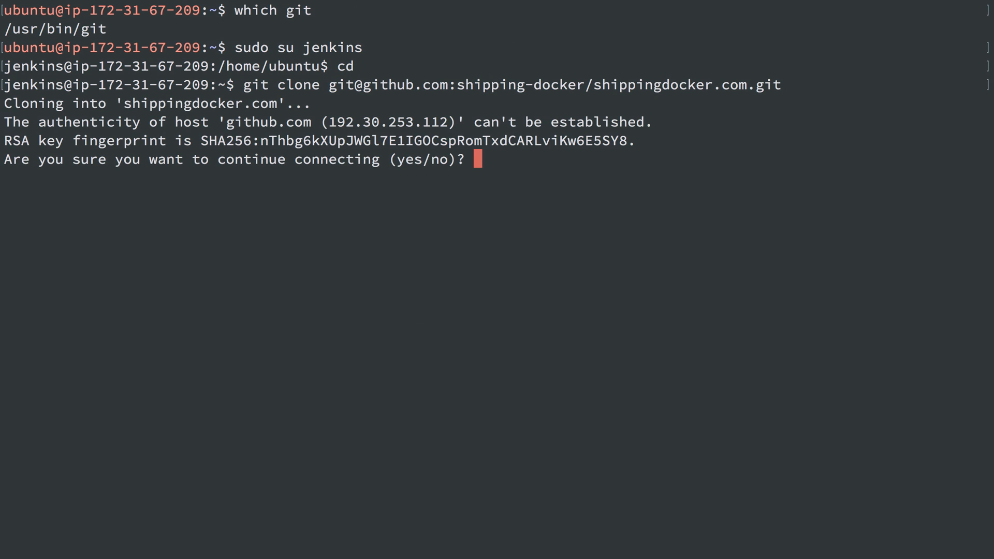
text(yes)
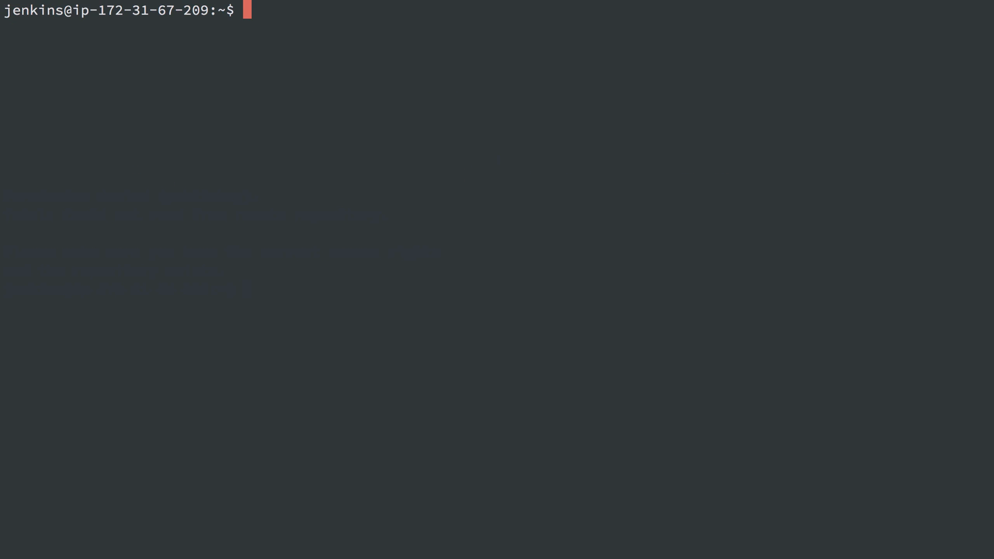
- Create the jenkins user's .ssh folder and list its contents
text(mkdir)
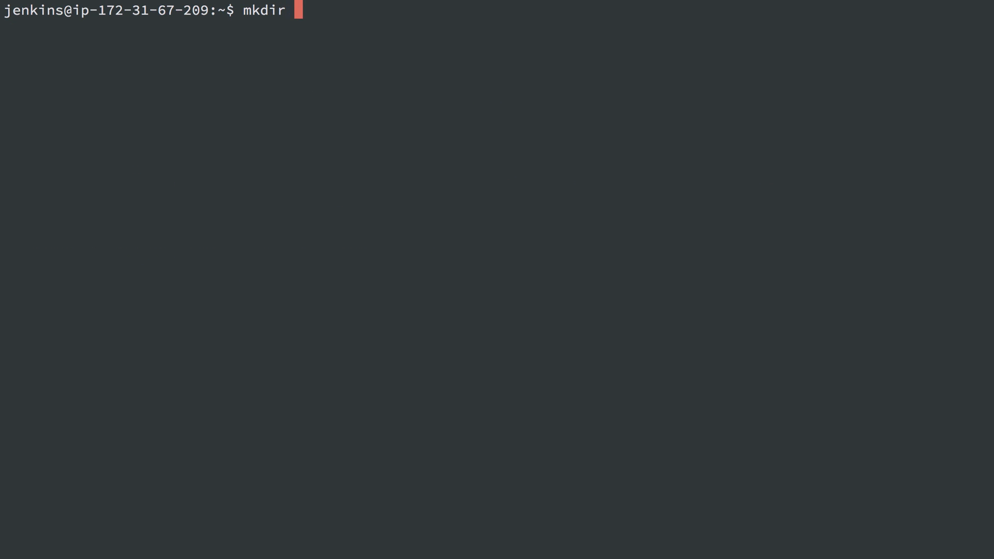
key(Return)
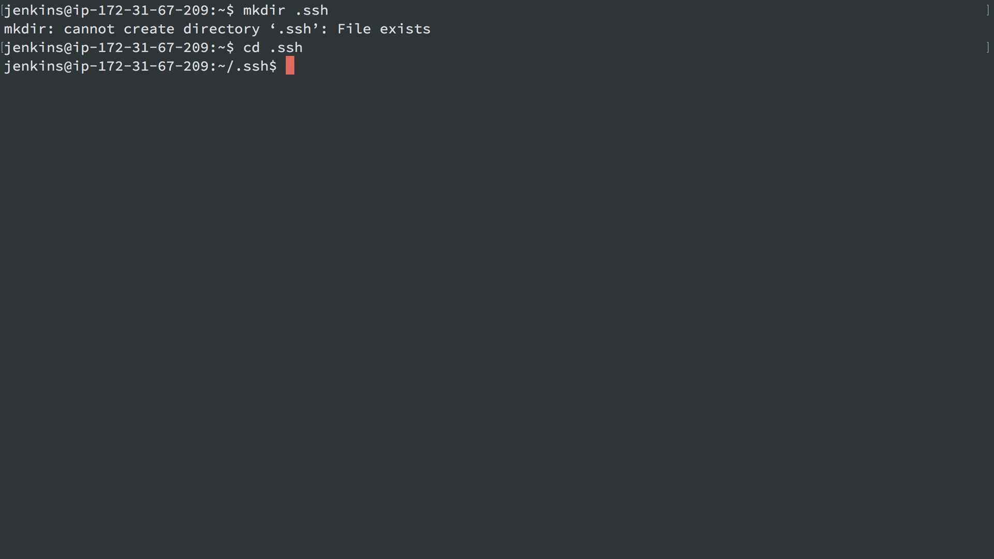
text(ls -lah)
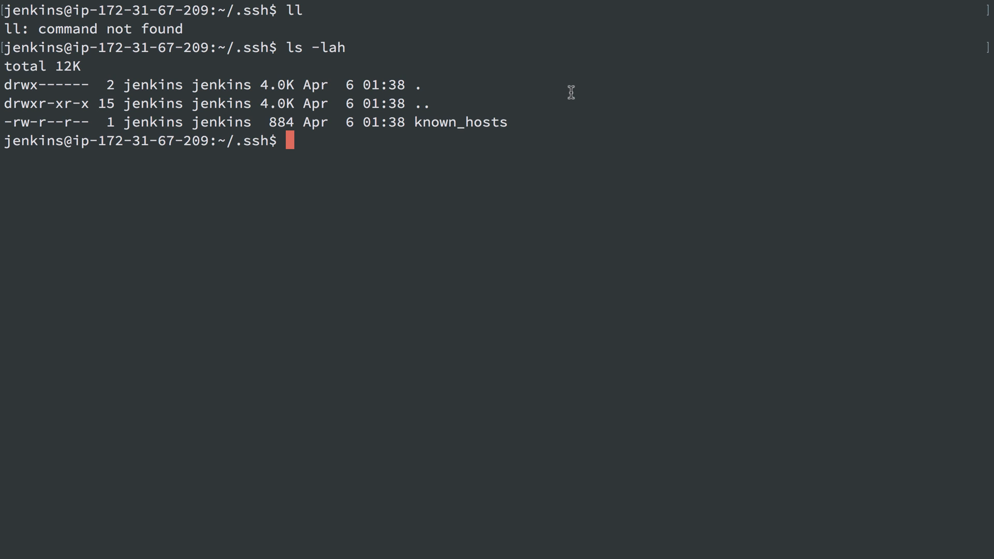
mouse_move(487, 145)
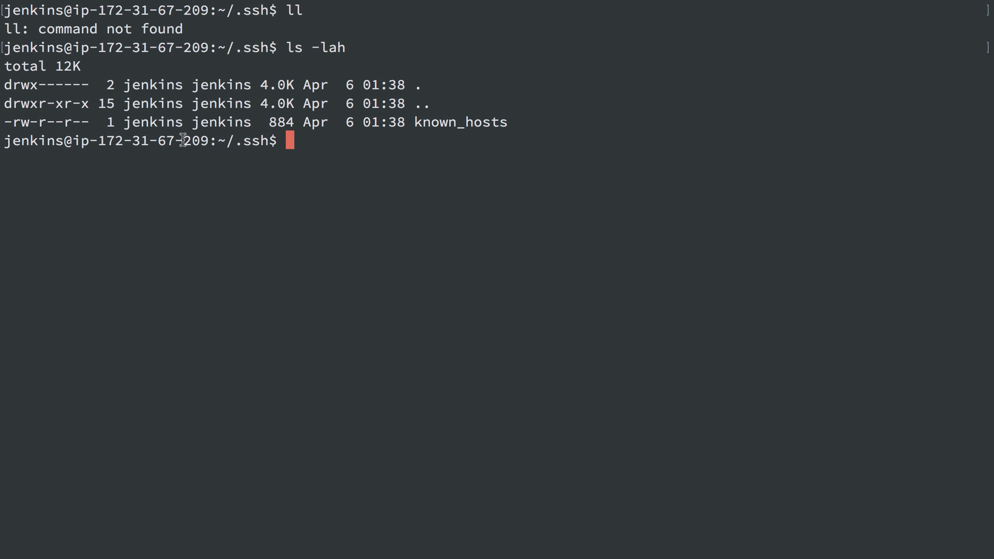
mouse_move(294, 156)
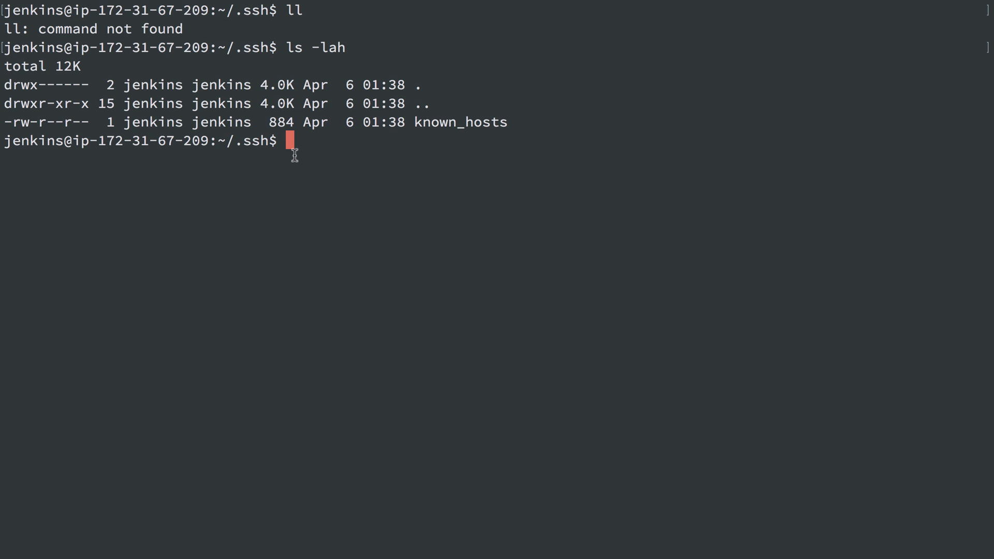
mouse_move(298, 154)
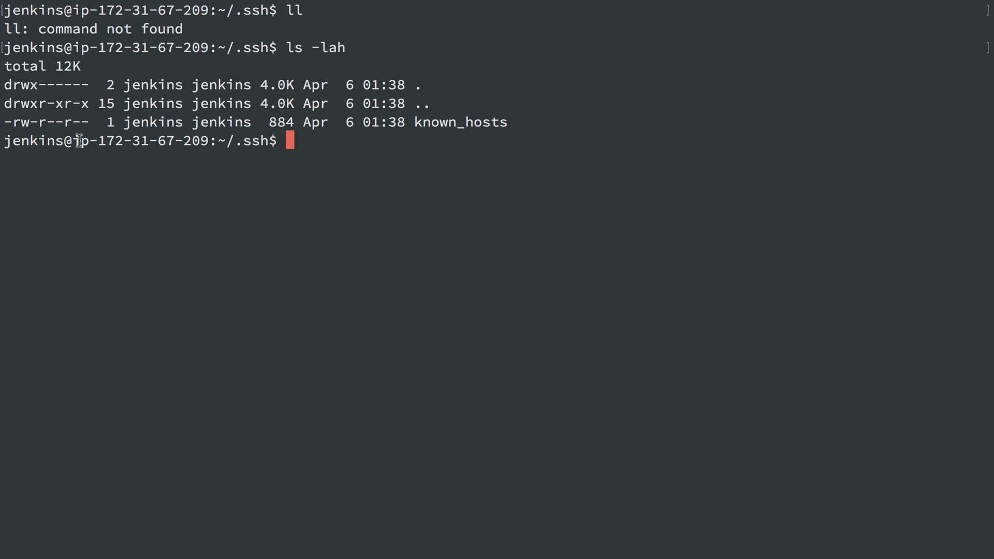
mouse_move(133, 141)
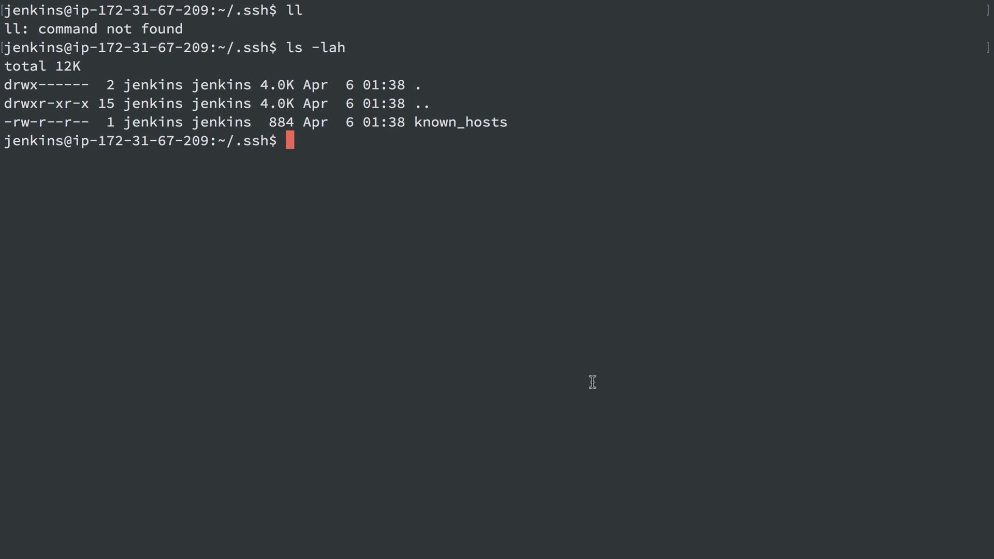
- Generate a 4096-bit RSA key pair commented "sfh-jenkins-ci" with default id_rsa file names
text(sh-keygen -t rsa -b 4096 -C "jenkins-ci")
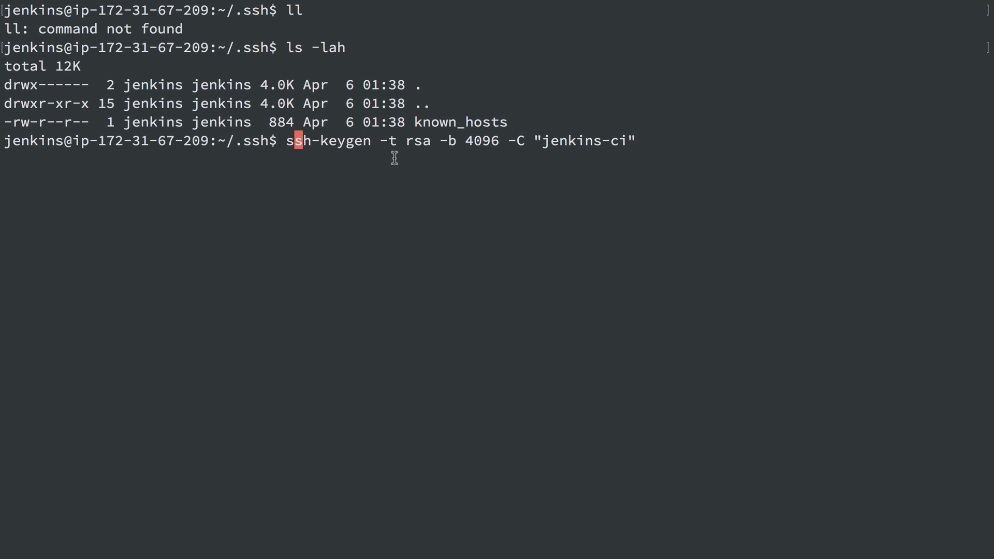
double_click(418, 140)
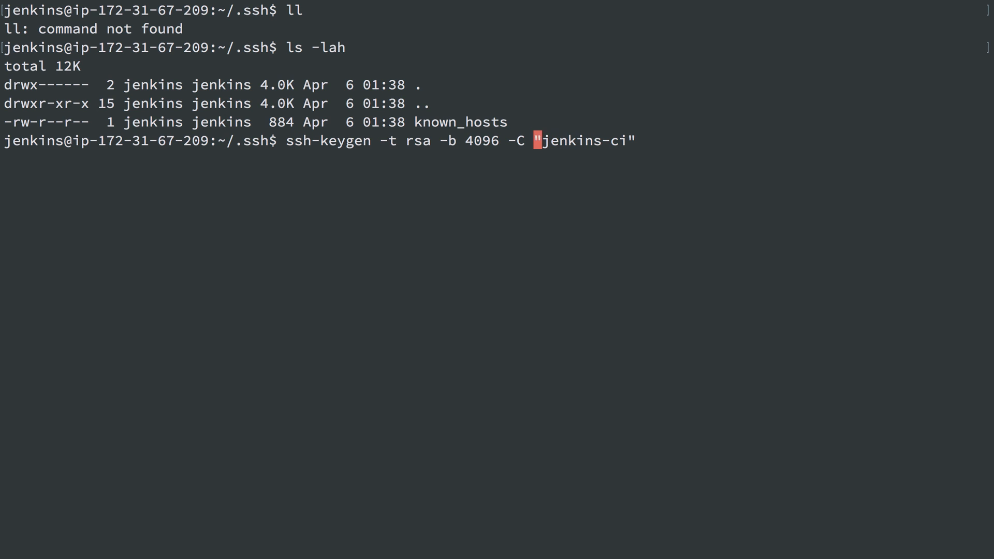
text(sfh-)
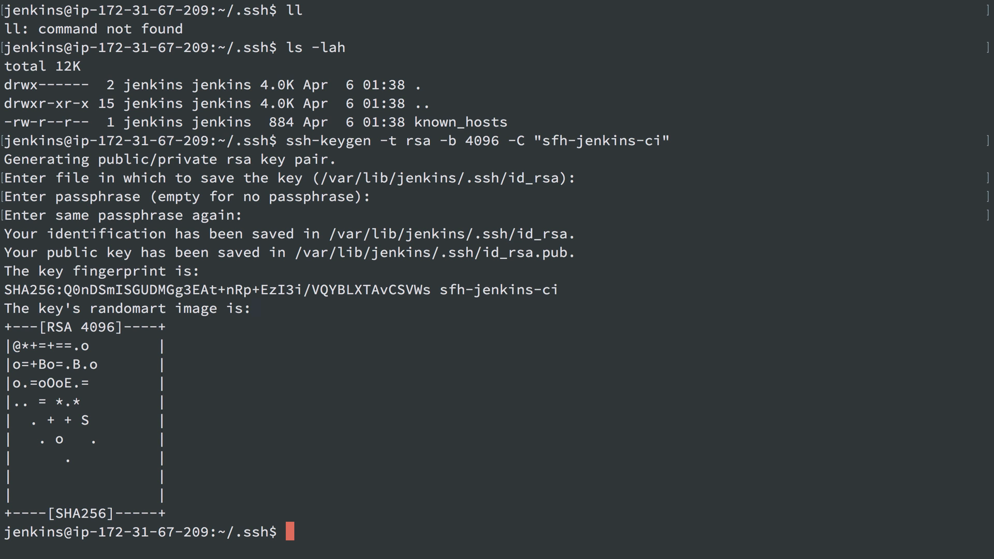
double_click(532, 177)
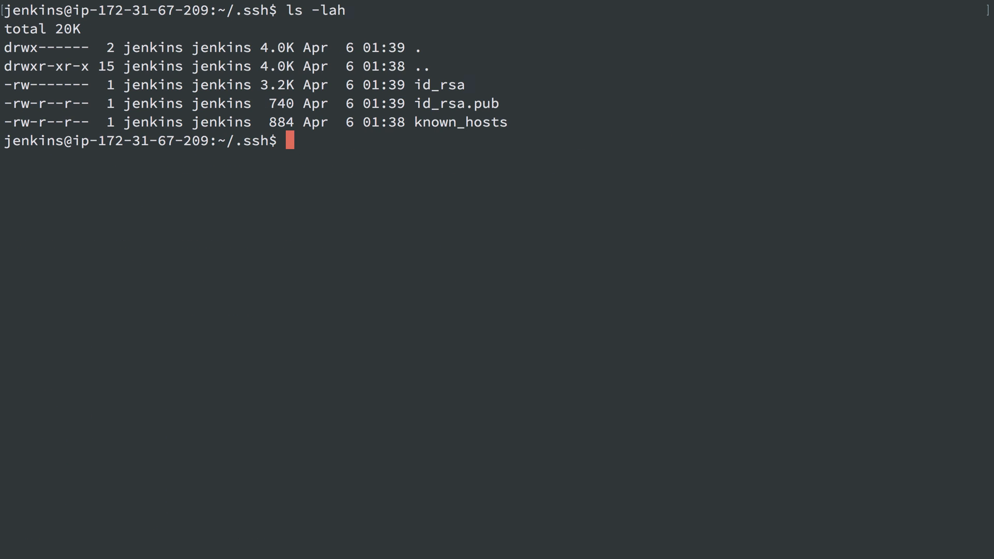
- Display id_rsa.pub with cat so the public key can be copied
text(cat id)
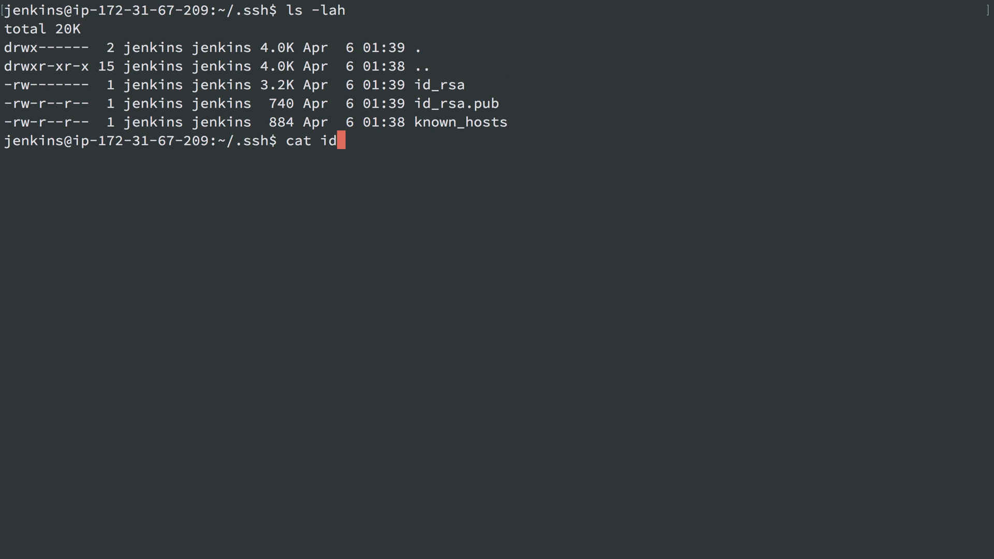
text(_rsa.)
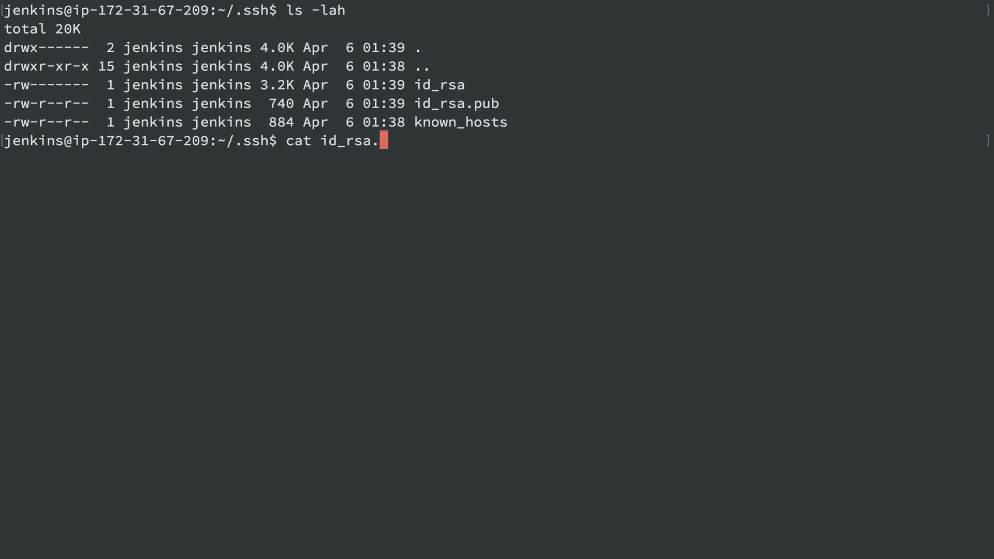
key(Return)
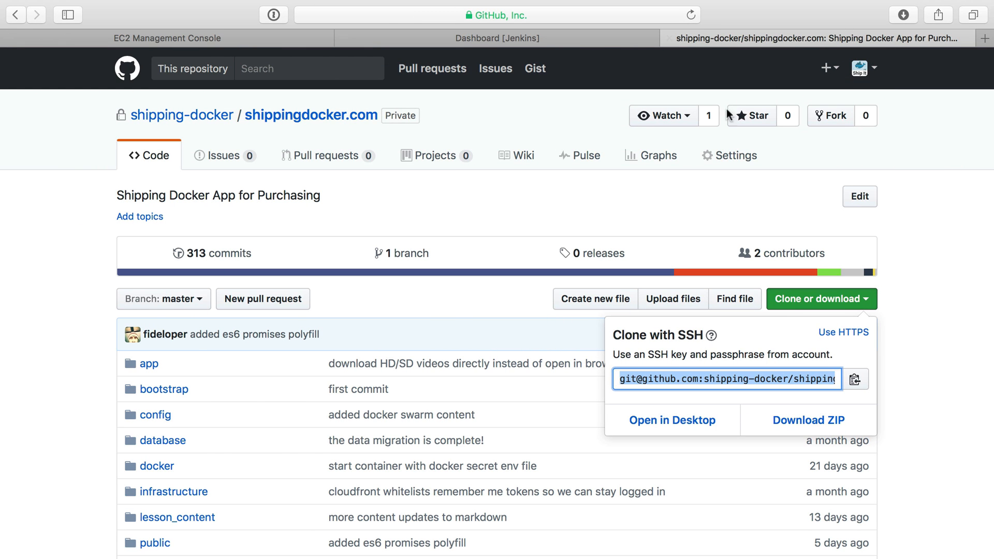
- Go to the account's SSH and GPG keys settings and start a new SSH key
click(861, 68)
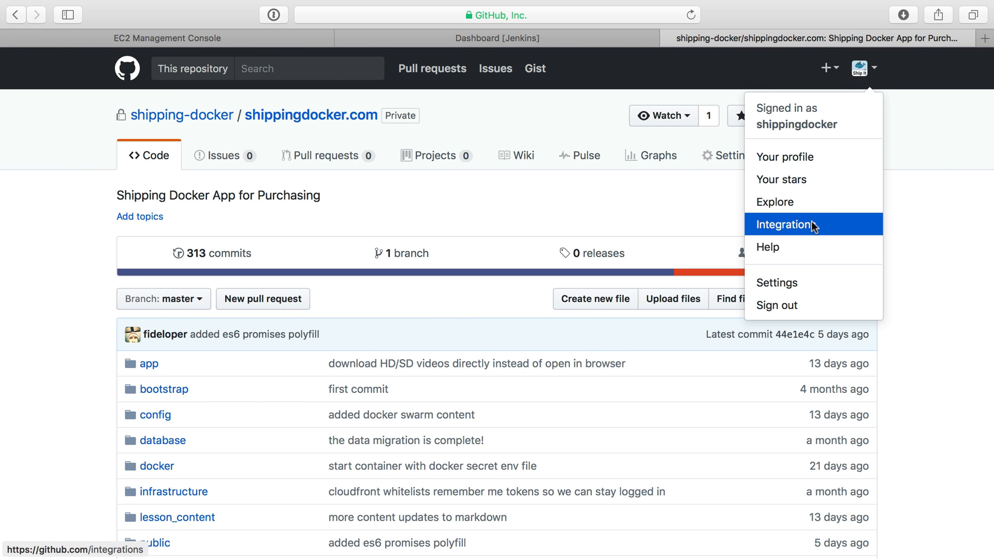
click(784, 157)
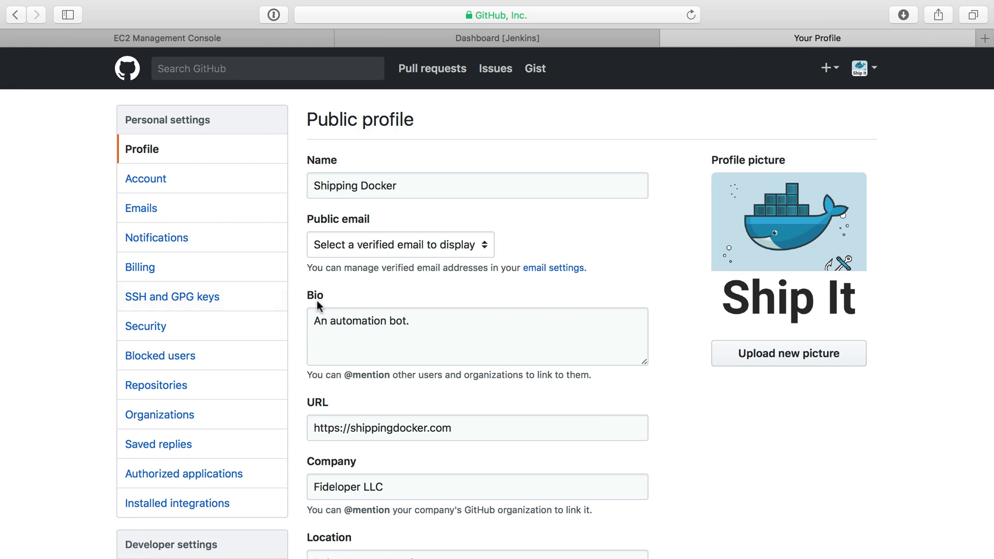
click(172, 297)
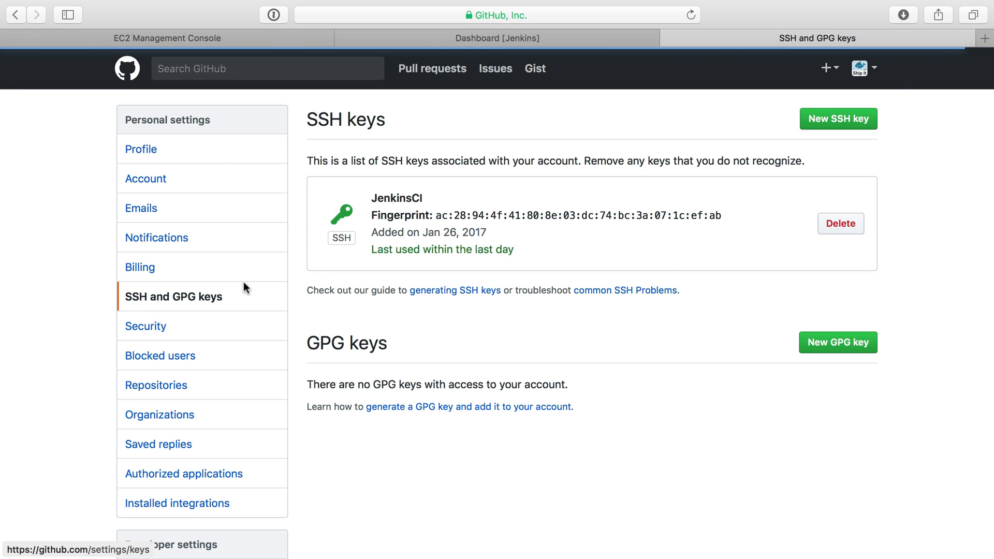
click(838, 118)
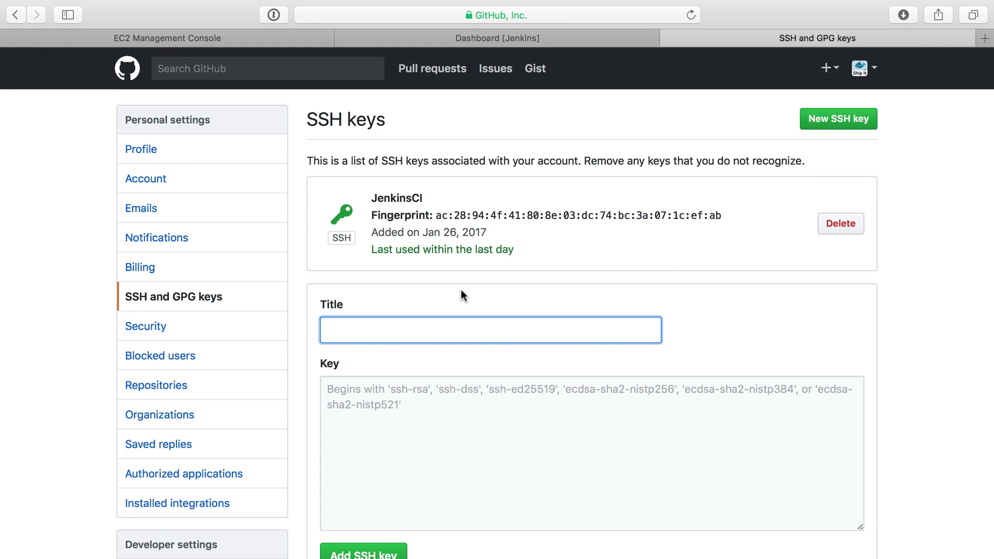
- Save the pasted jenkins public key under the title SFH-JenkinsCI
text(SFH-Jenkis)
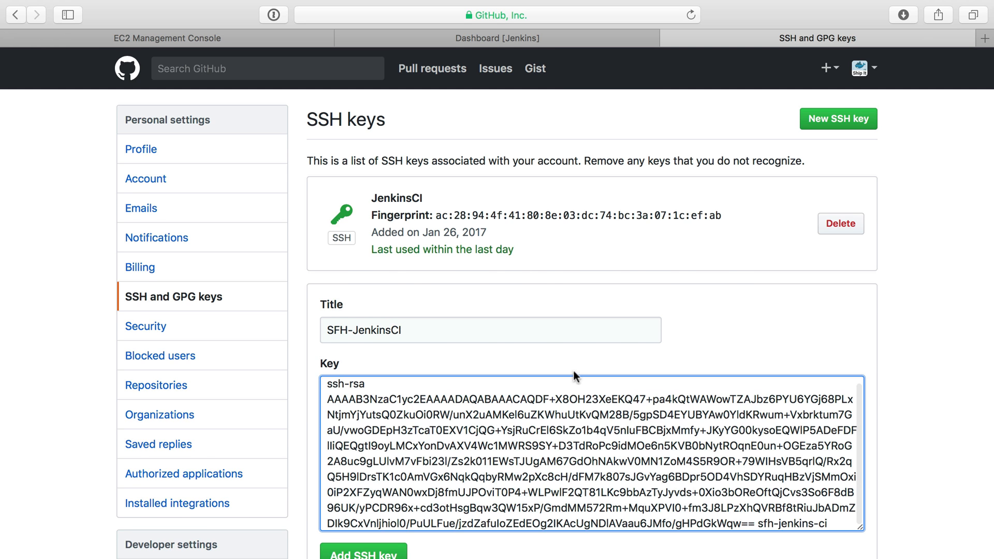
scroll(down, 3)
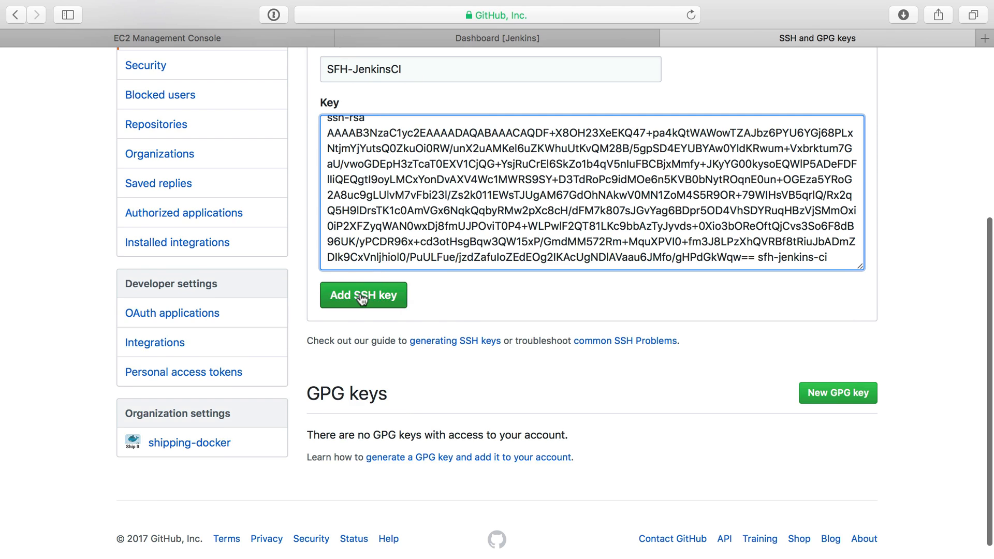
click(363, 296)
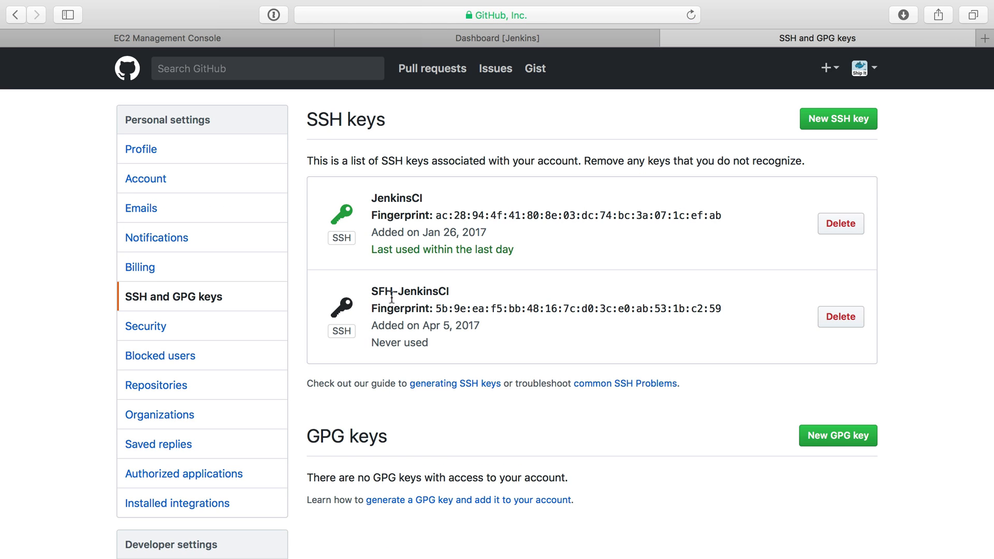
mouse_move(434, 302)
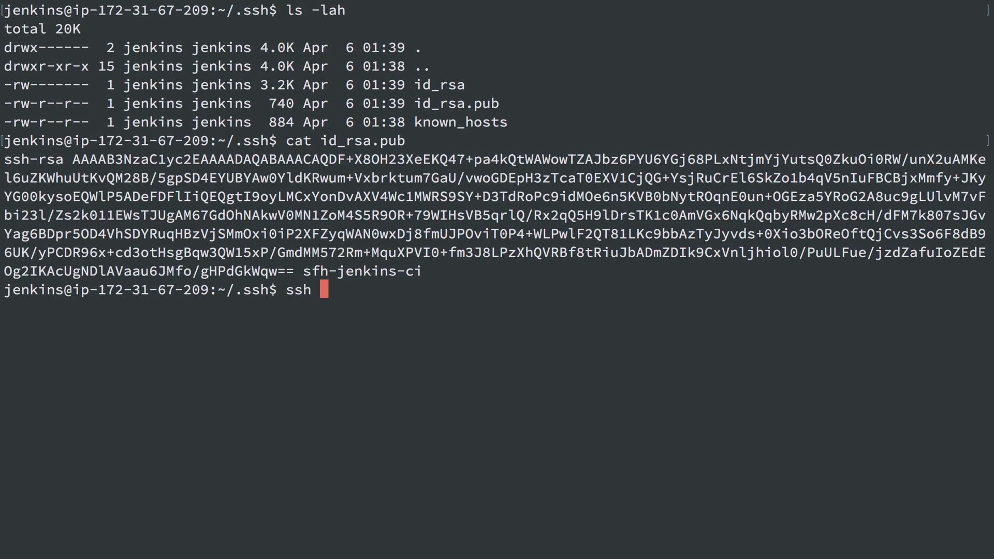
text(-T git)
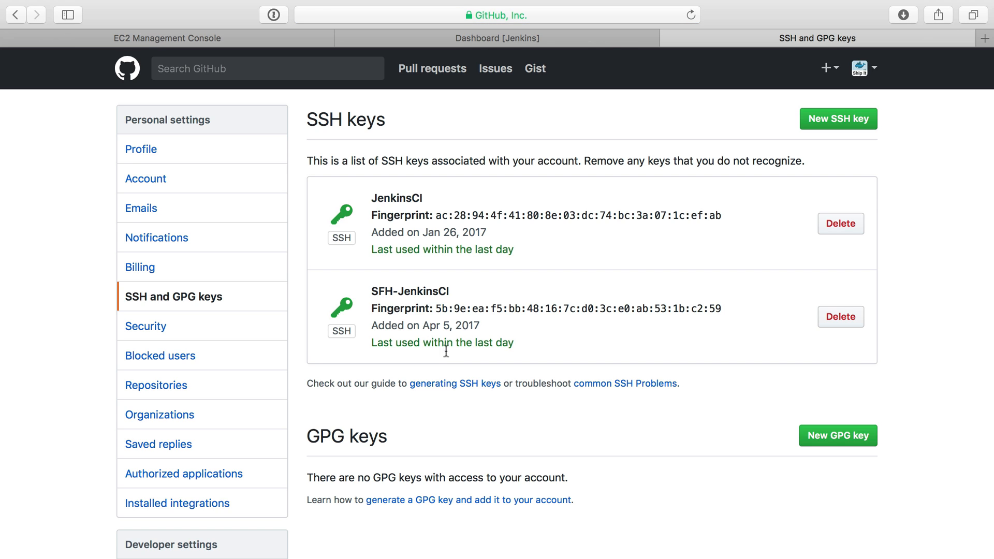
mouse_move(401, 287)
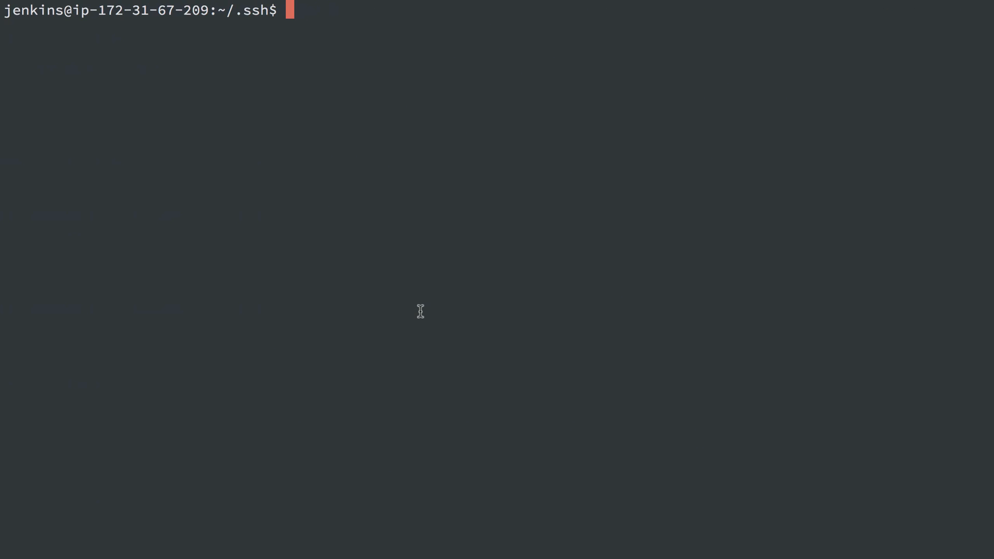
- Clone shippingdocker.com into a temporary tttmp folder, then remove the folder with rm -rf
text(cd l.)
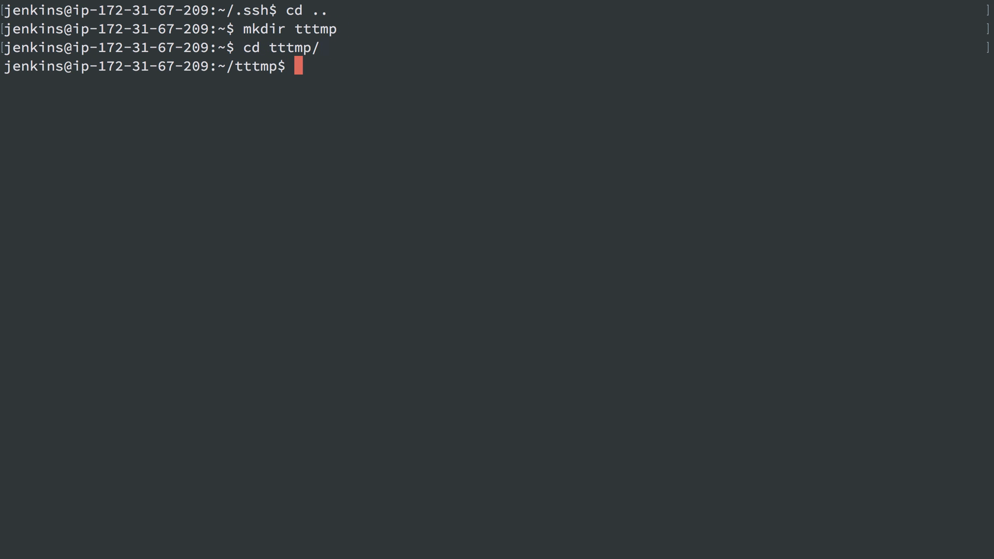
text(git clone git@github.com:shipping-docker/shippingdocker.com.git)
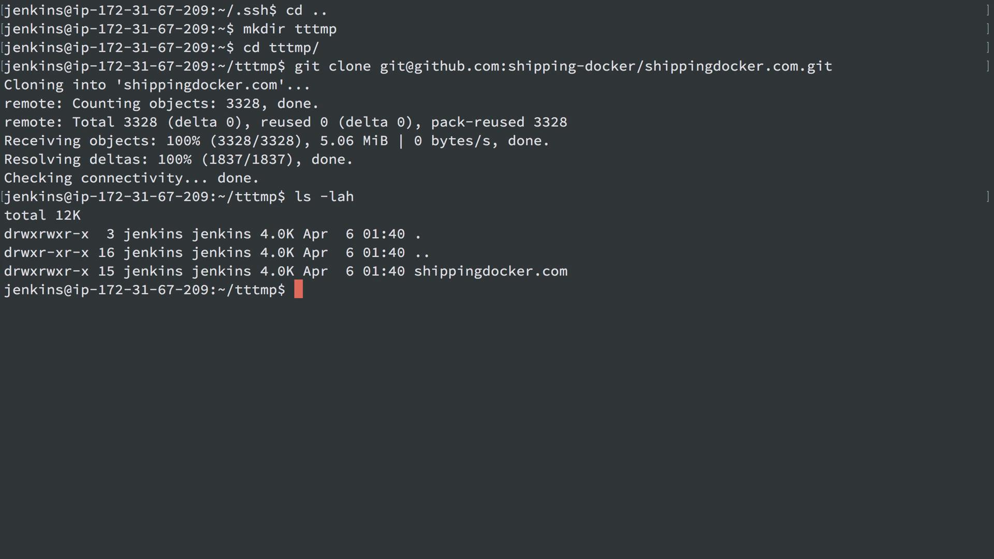
text(rm -rf t)
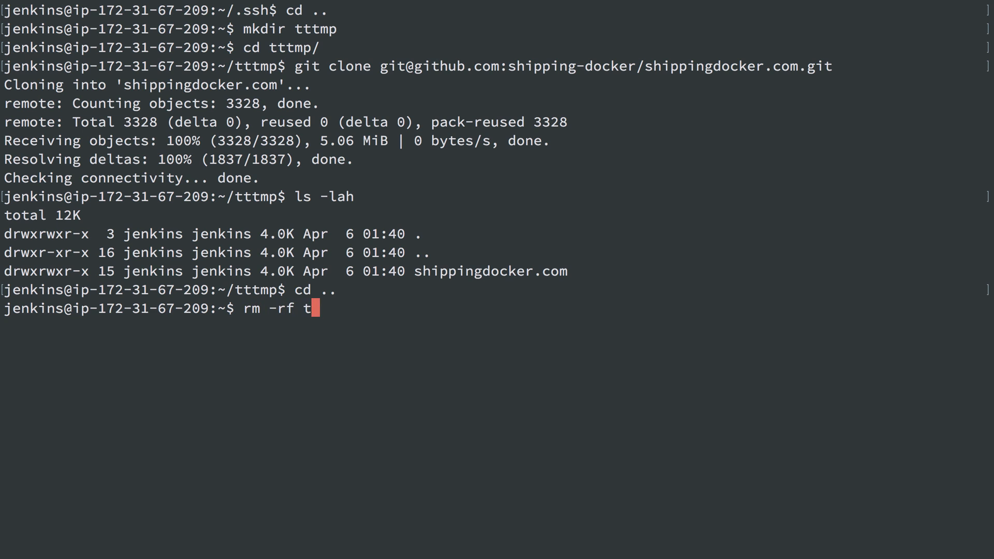